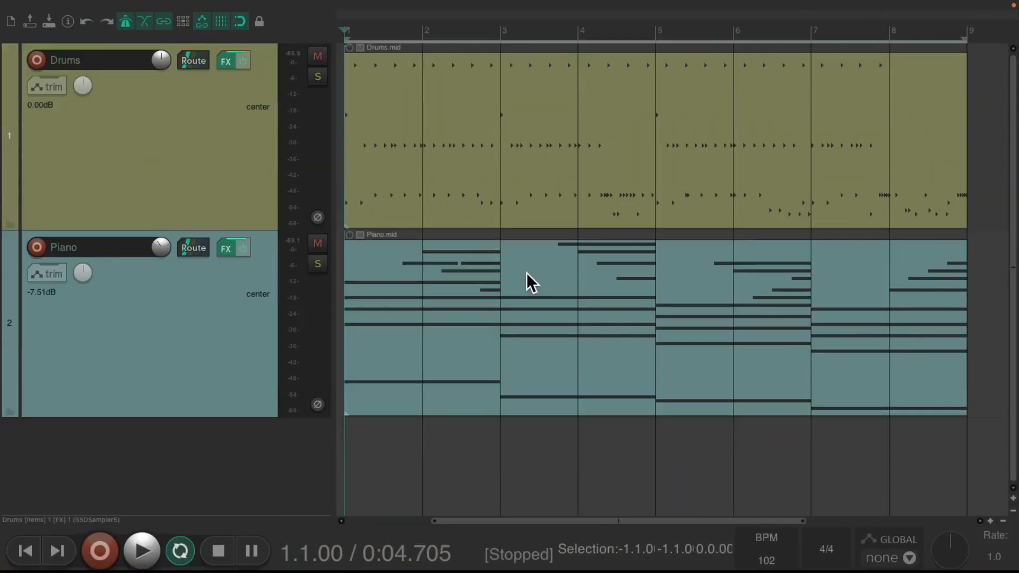
{"action": "mouse_move", "coordinate": [432, 104]}
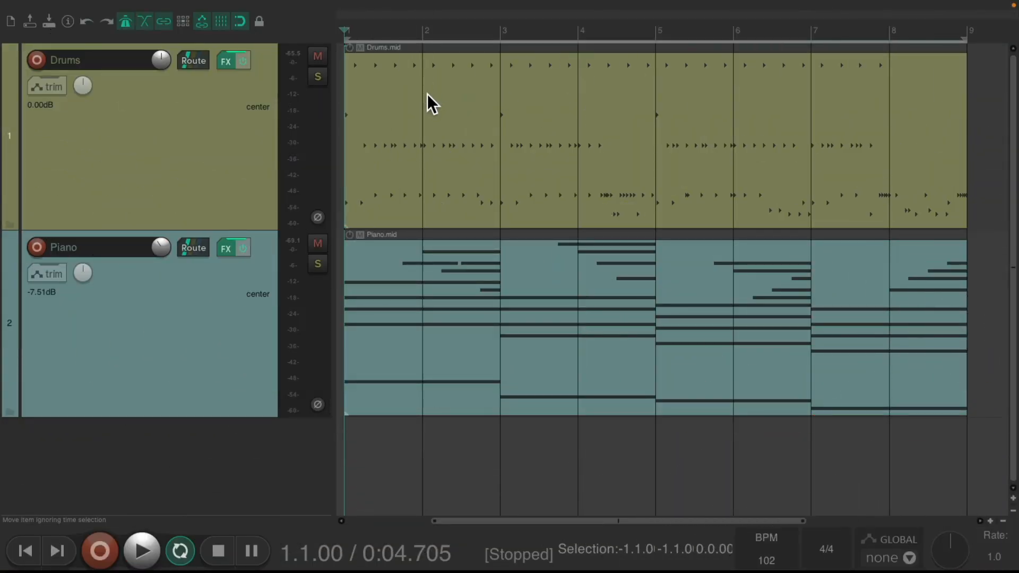
{"action": "mouse_move", "coordinate": [542, 292]}
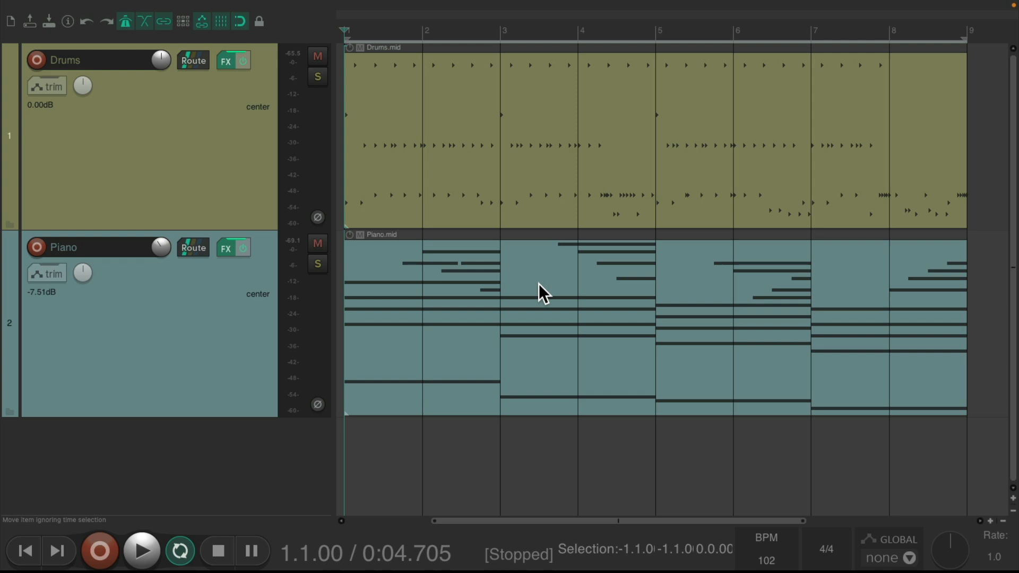
{"action": "mouse_move", "coordinate": [490, 109]}
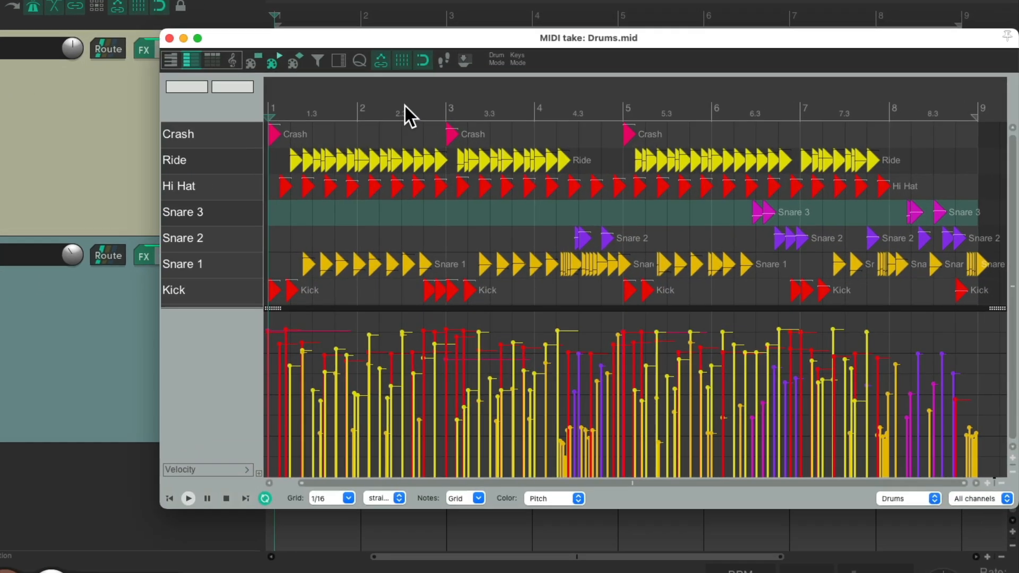
Maximize the Drums MIDI editor window so drum lanes and velocities fill the screen.
{"action": "left_click", "coordinate": [198, 38]}
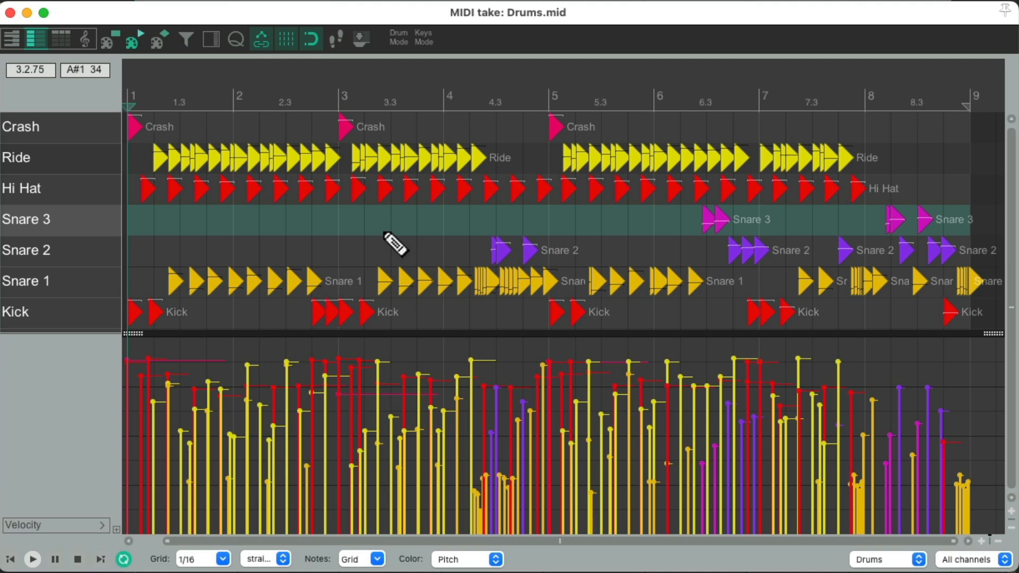
{"action": "mouse_move", "coordinate": [315, 214]}
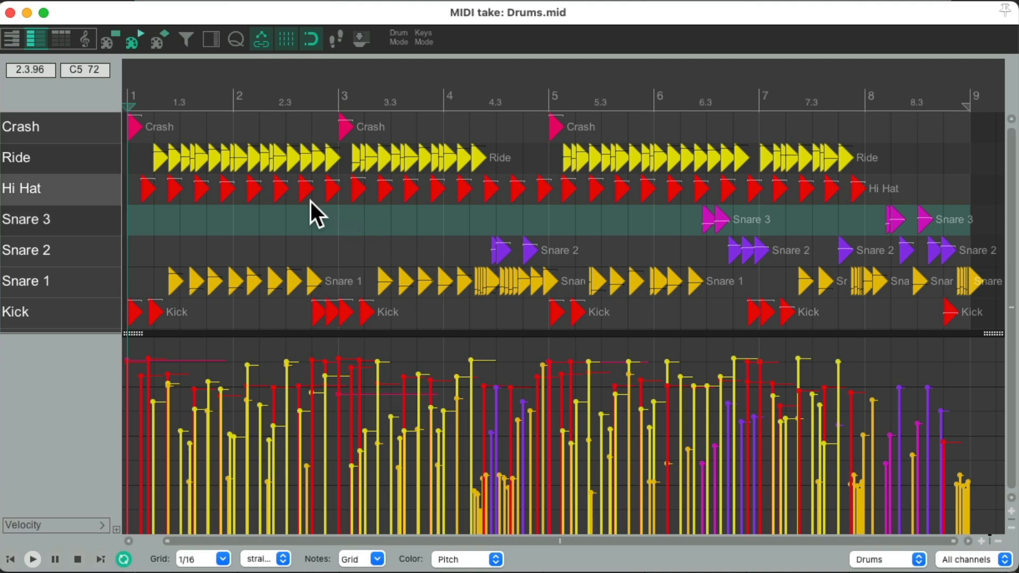
{"action": "mouse_move", "coordinate": [260, 211]}
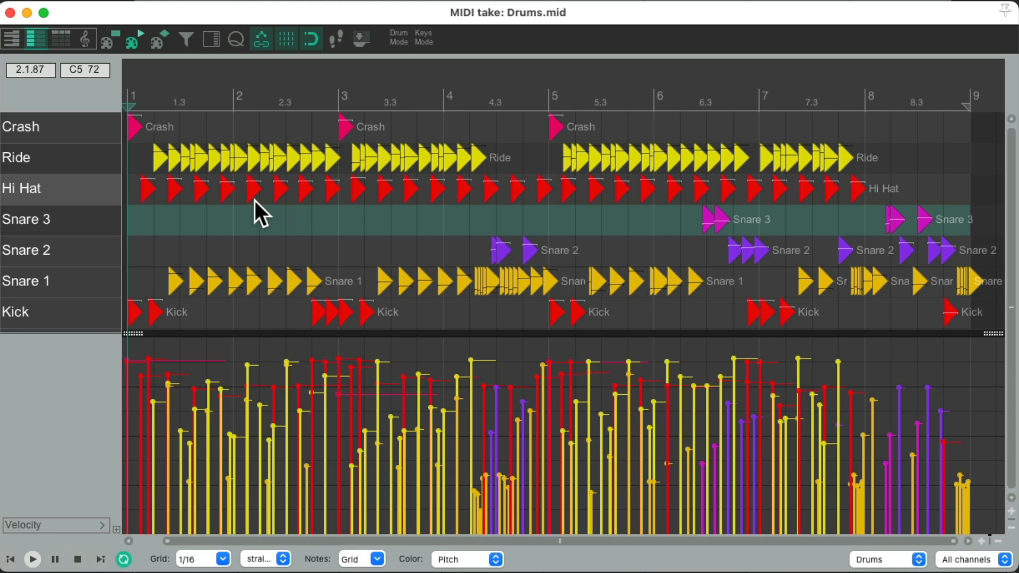
{"action": "mouse_move", "coordinate": [86, 312]}
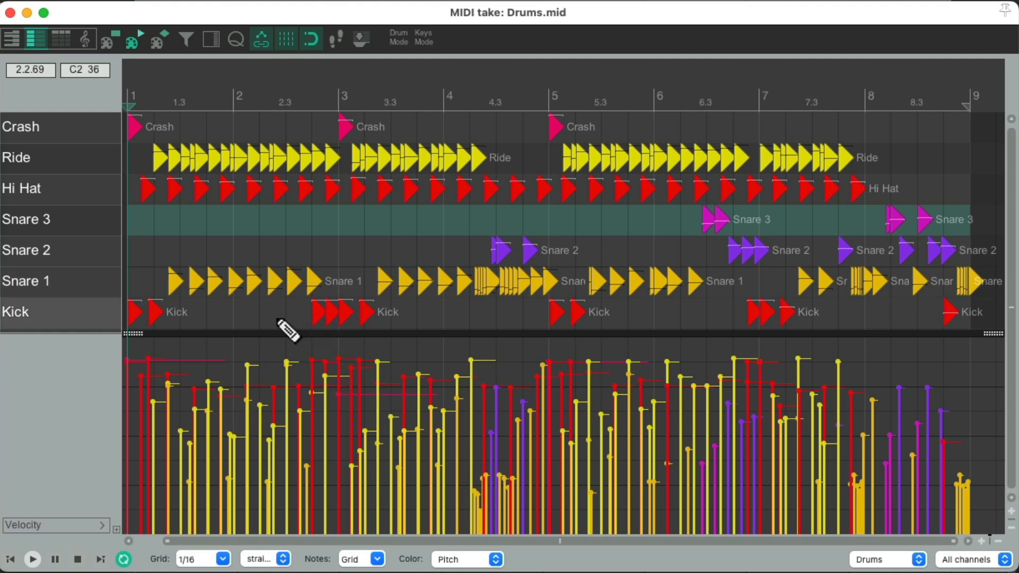
{"action": "mouse_move", "coordinate": [374, 175]}
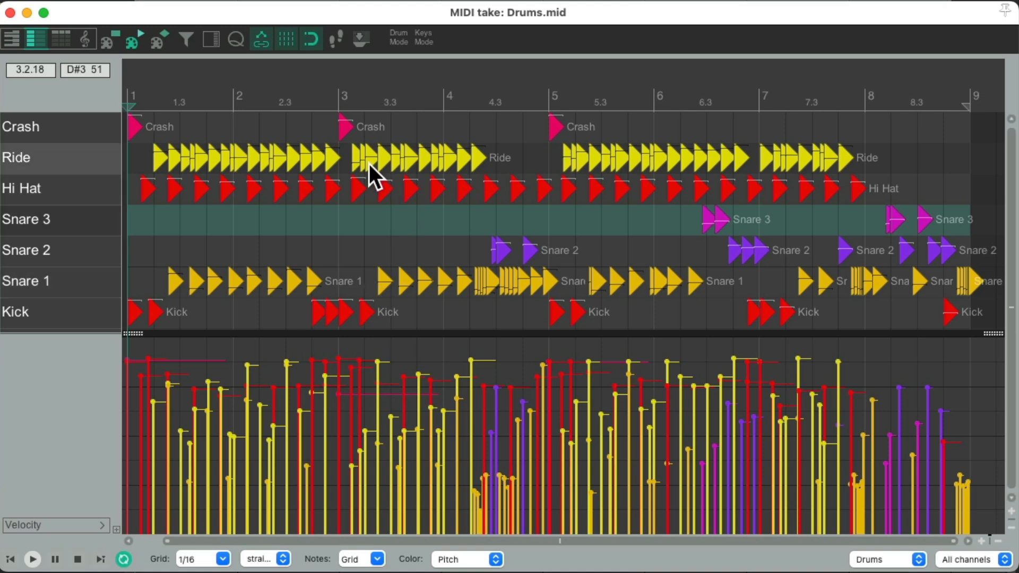
{"action": "mouse_move", "coordinate": [463, 141]}
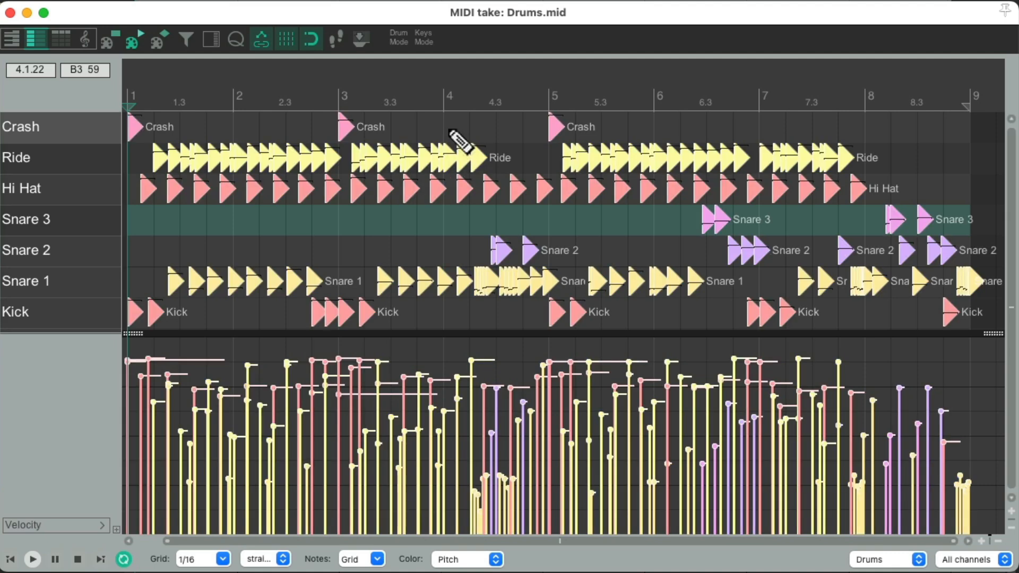
{"action": "mouse_move", "coordinate": [380, 362]}
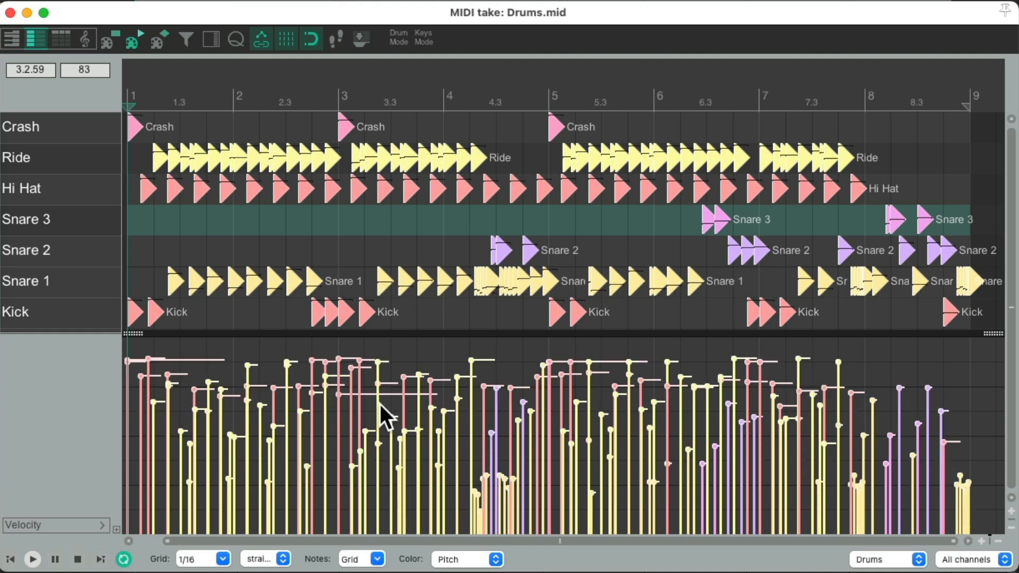
{"action": "mouse_move", "coordinate": [523, 507]}
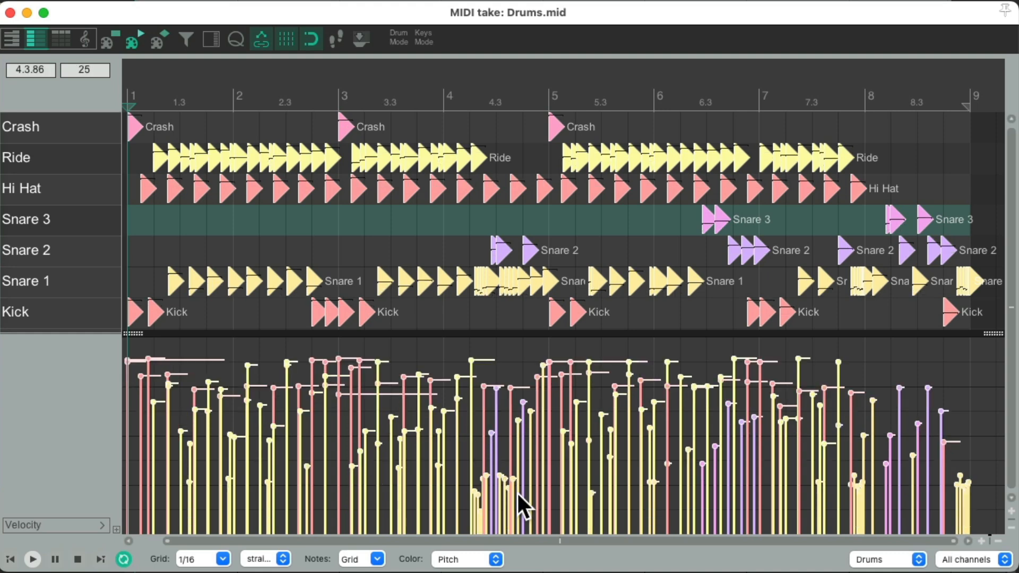
{"action": "mouse_move", "coordinate": [332, 375]}
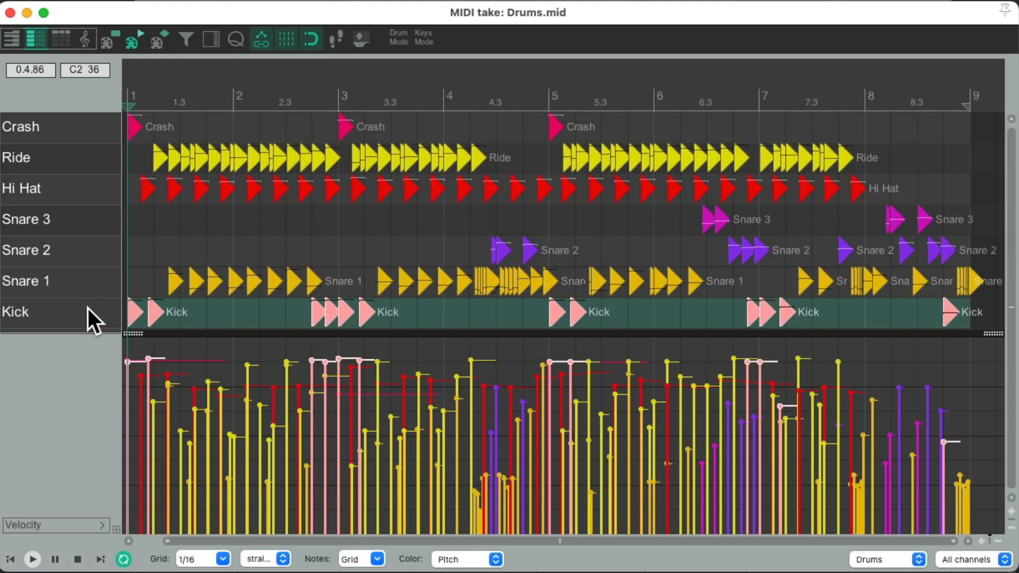
{"action": "mouse_move", "coordinate": [84, 286]}
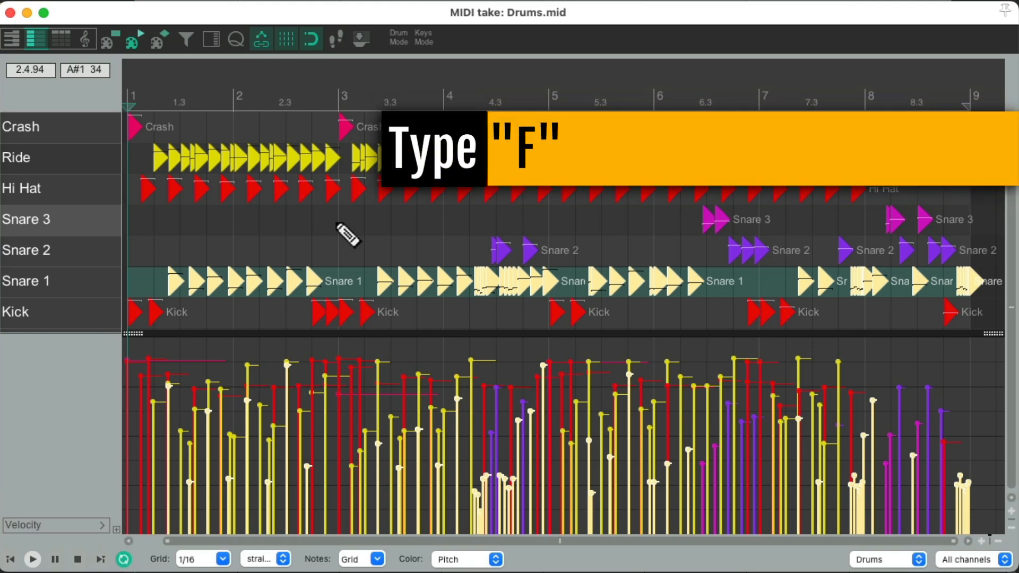
Filter events to Snare 1 notes only, ignoring velocity and position, showing only passing events.
{"action": "key", "text": "f"}
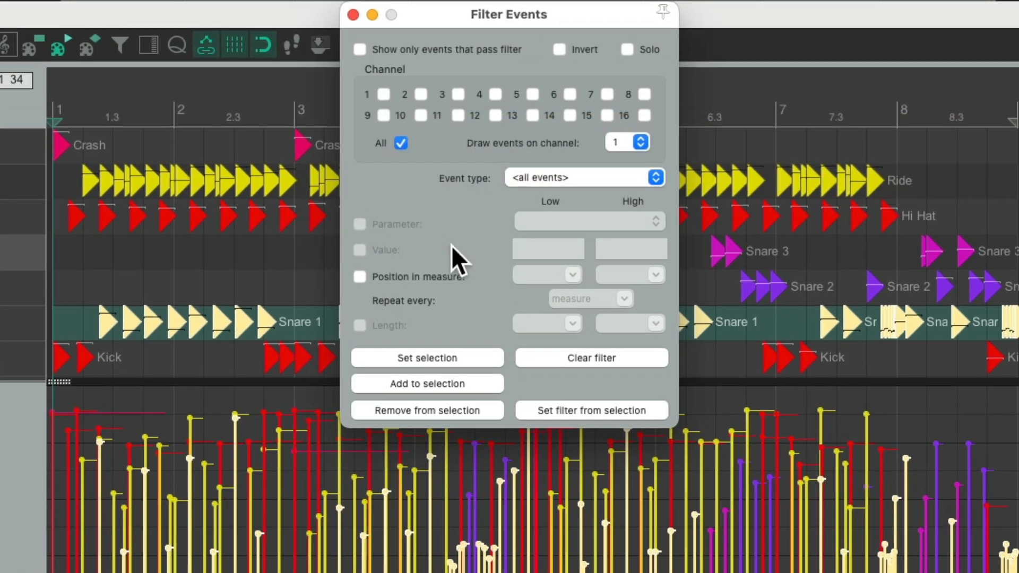
{"action": "mouse_move", "coordinate": [629, 311]}
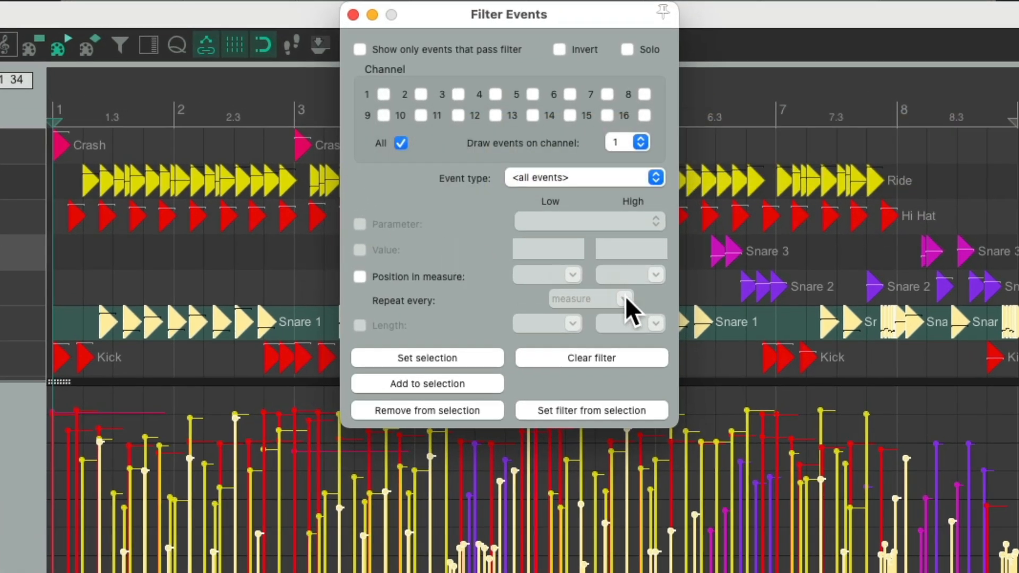
{"action": "mouse_move", "coordinate": [582, 423]}
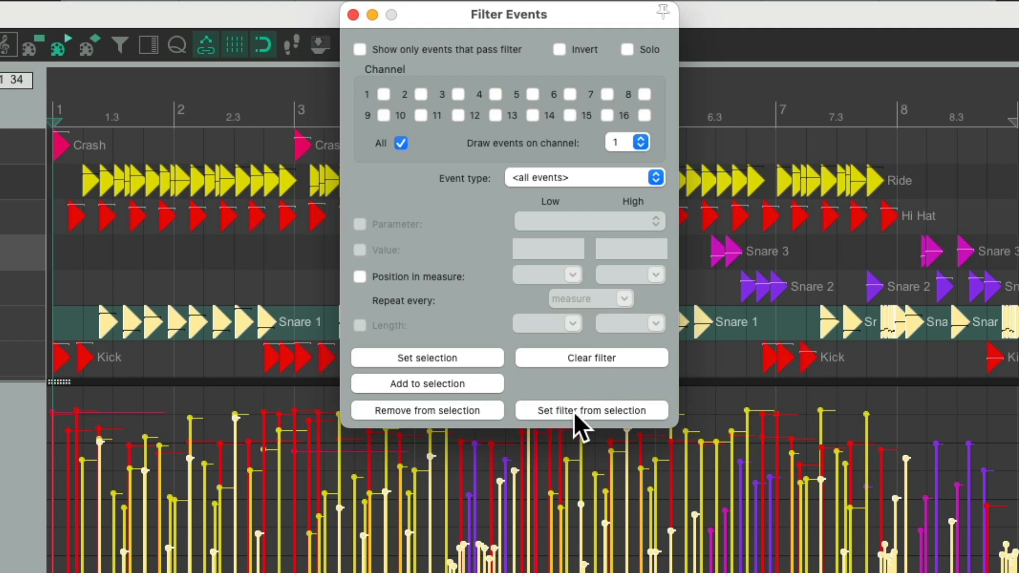
{"action": "left_click", "coordinate": [591, 411]}
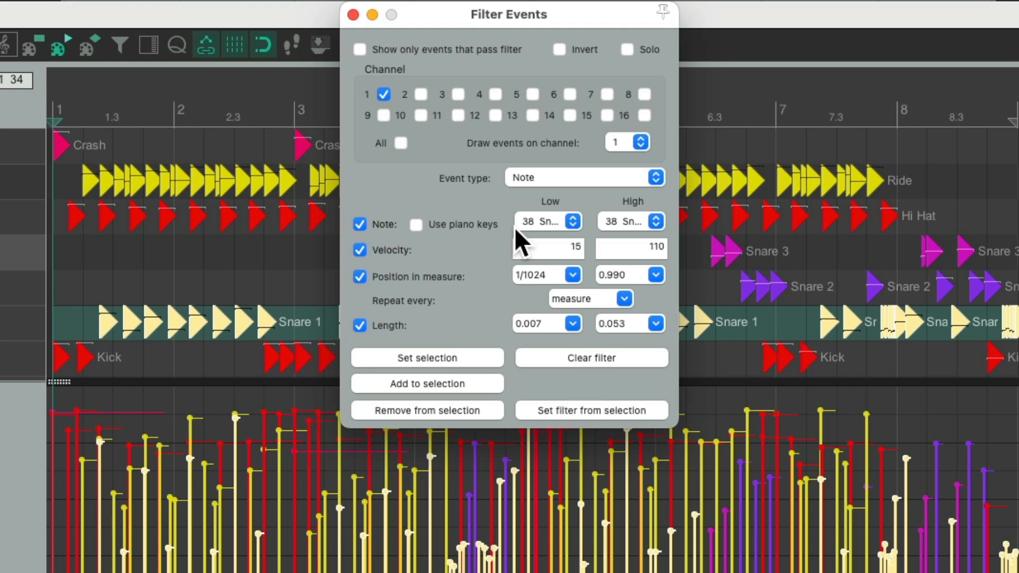
{"action": "left_click", "coordinate": [360, 249]}
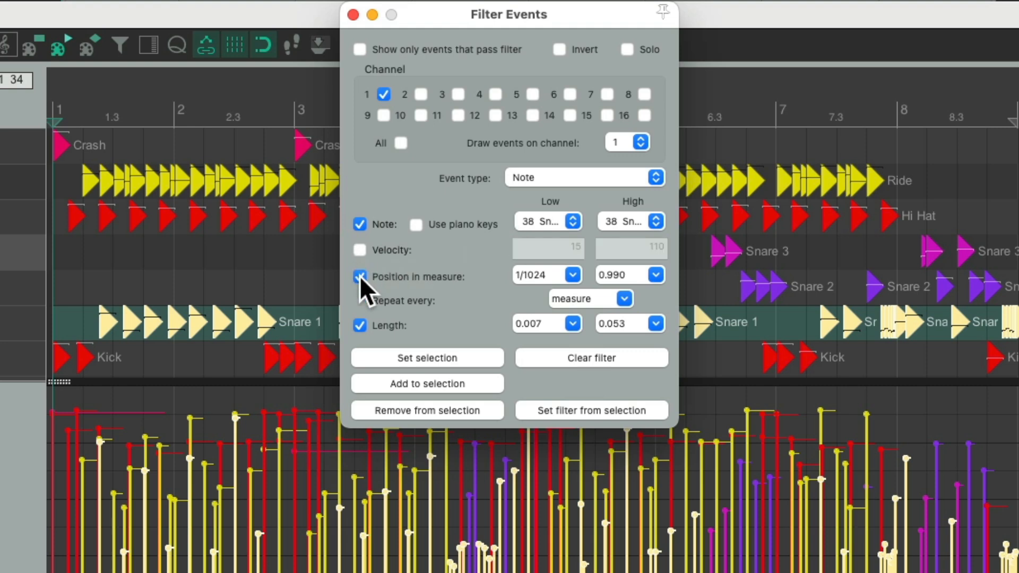
{"action": "left_click", "coordinate": [360, 276]}
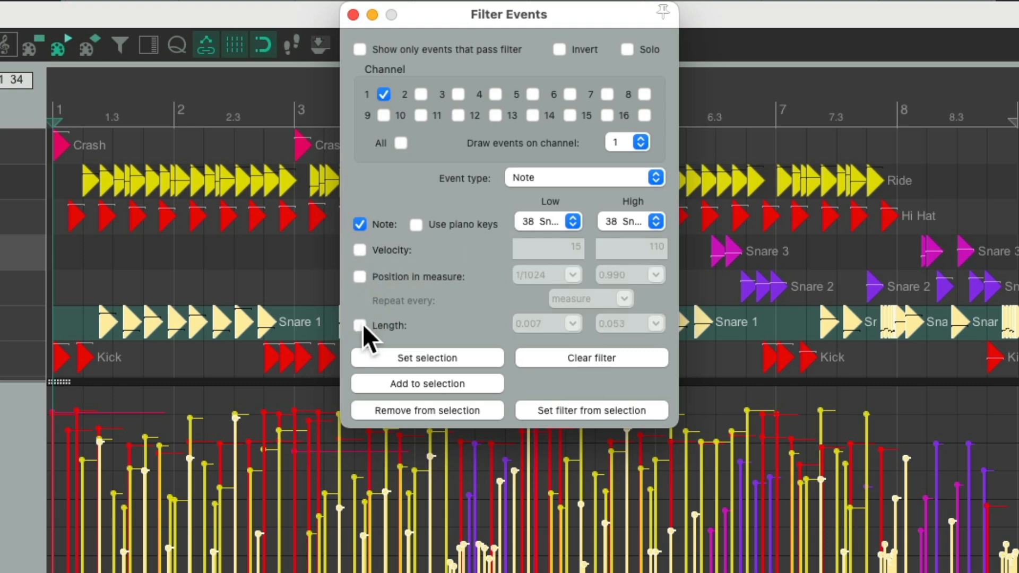
{"action": "mouse_move", "coordinate": [364, 62]}
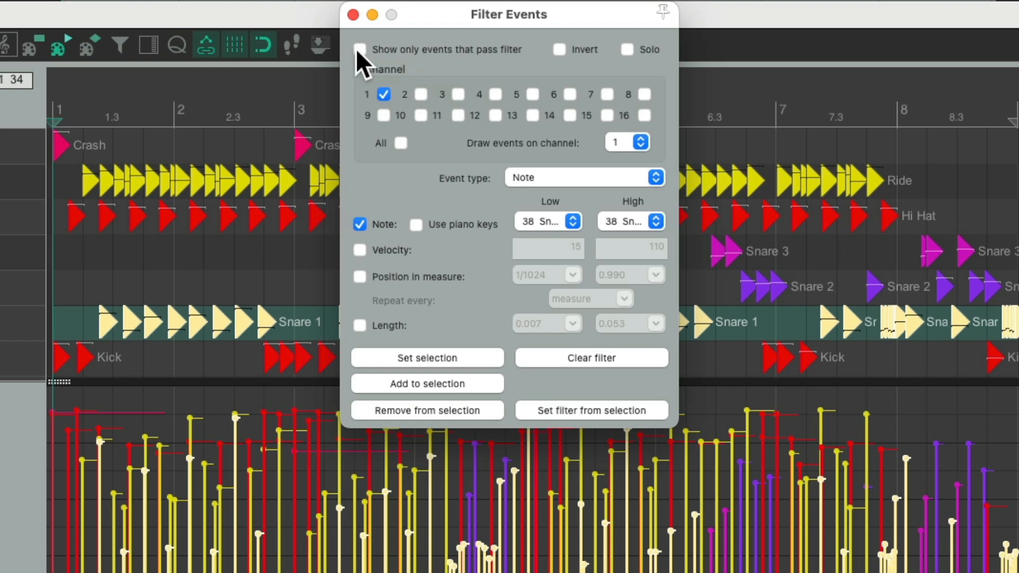
{"action": "left_click", "coordinate": [360, 50]}
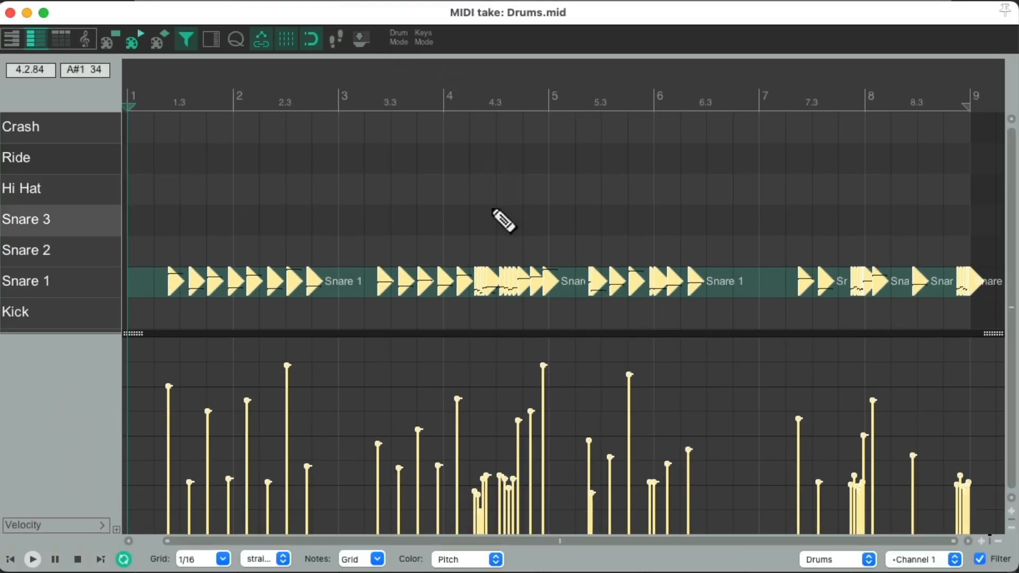
{"action": "mouse_move", "coordinate": [494, 310]}
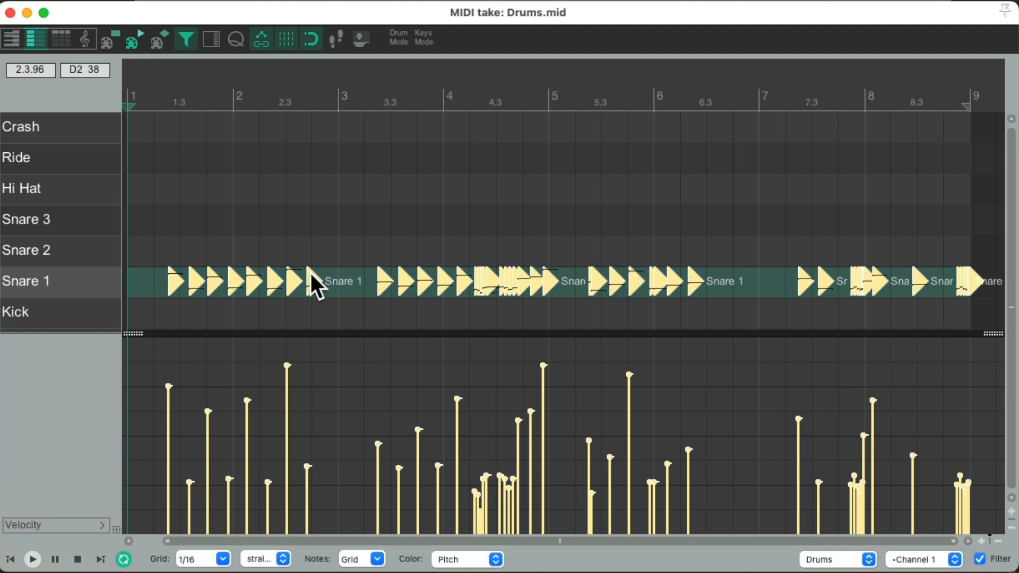
Open Event Properties for the Snare 1 notes and apply a +10 velocity change.
{"action": "right_click", "coordinate": [315, 286]}
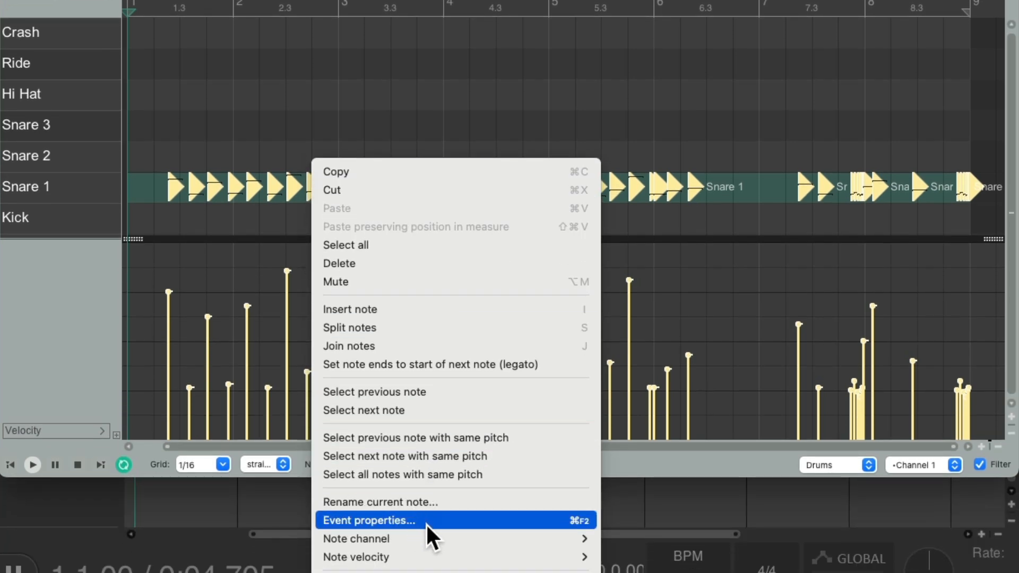
{"action": "left_click", "coordinate": [369, 521]}
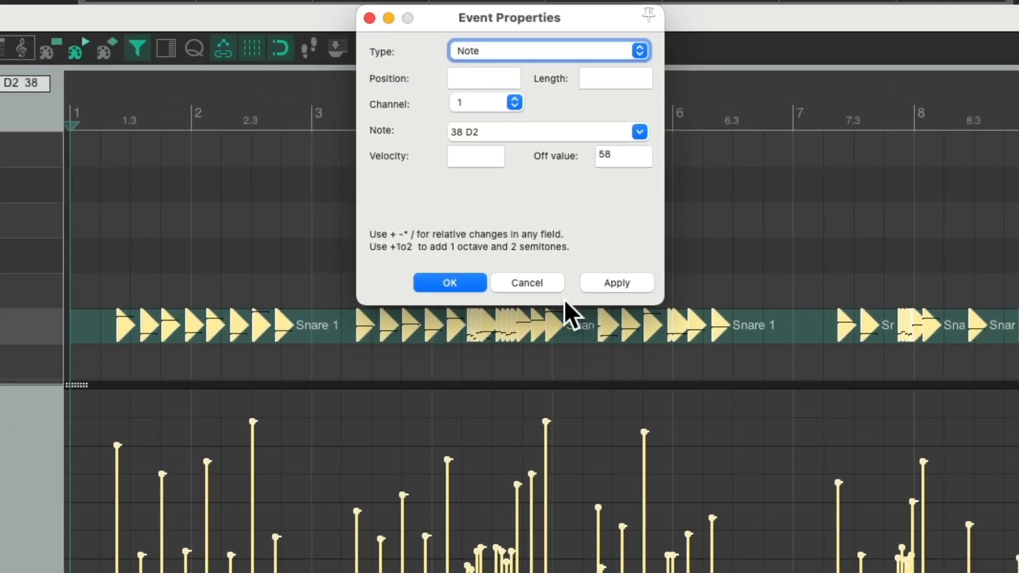
{"action": "mouse_move", "coordinate": [523, 205]}
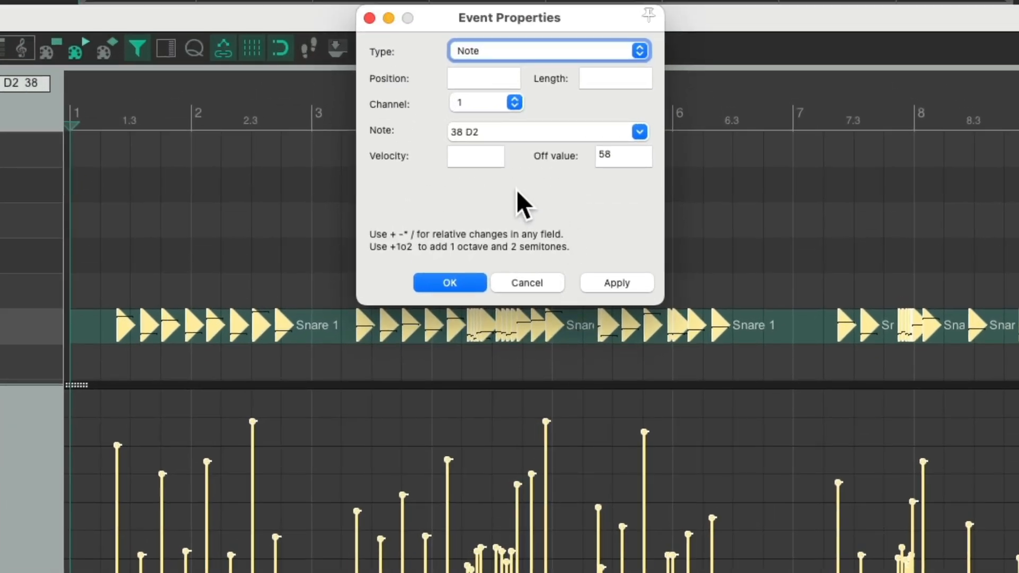
{"action": "mouse_move", "coordinate": [561, 71]}
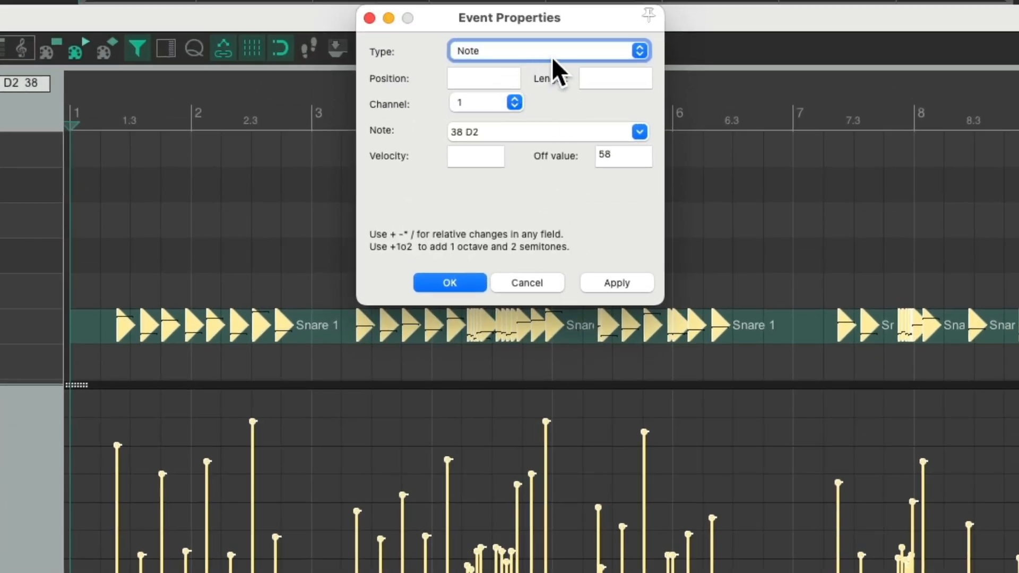
{"action": "mouse_move", "coordinate": [527, 139]}
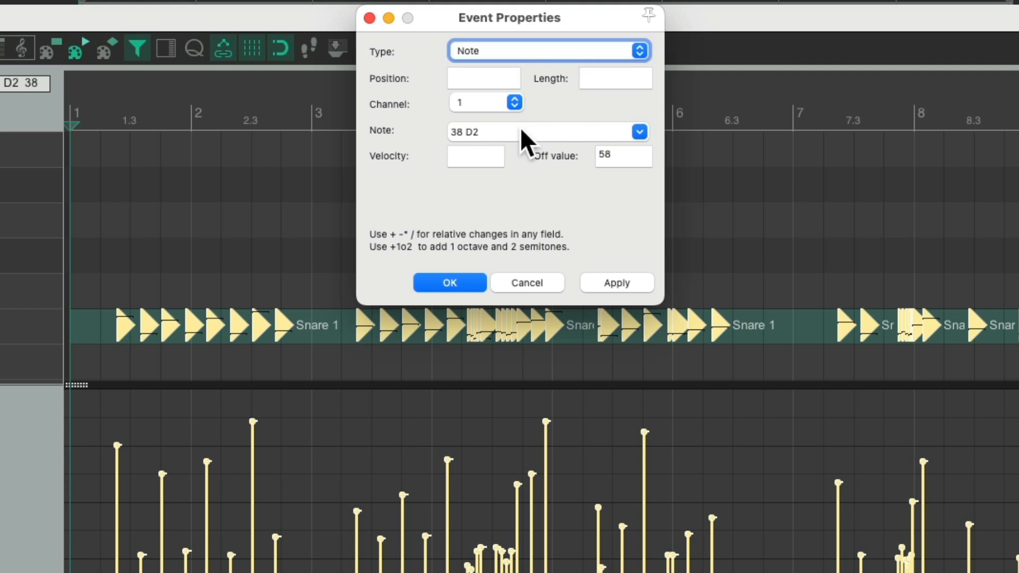
{"action": "left_click", "coordinate": [475, 156]}
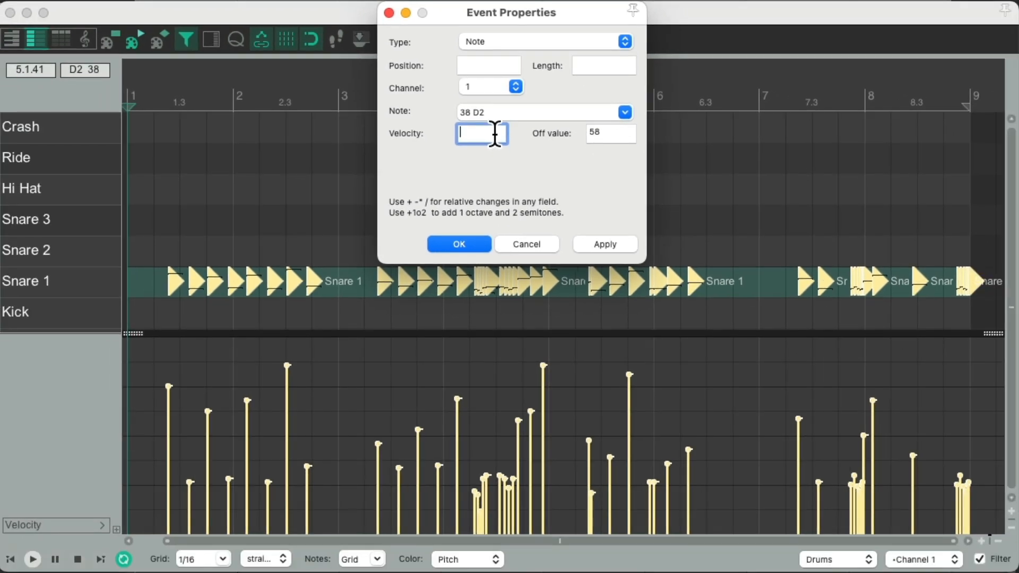
{"action": "type", "text": "+10"}
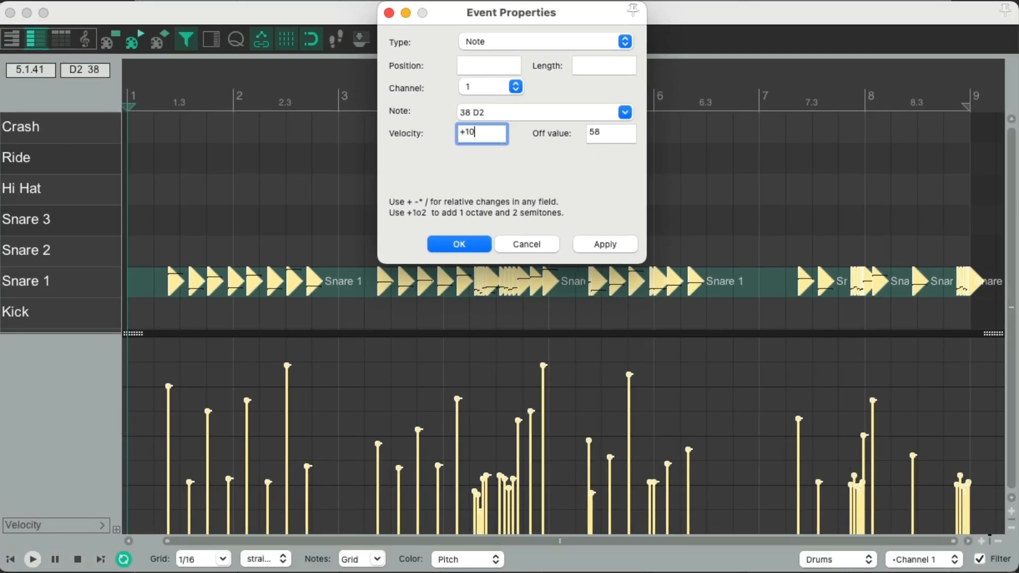
{"action": "left_click", "coordinate": [458, 244]}
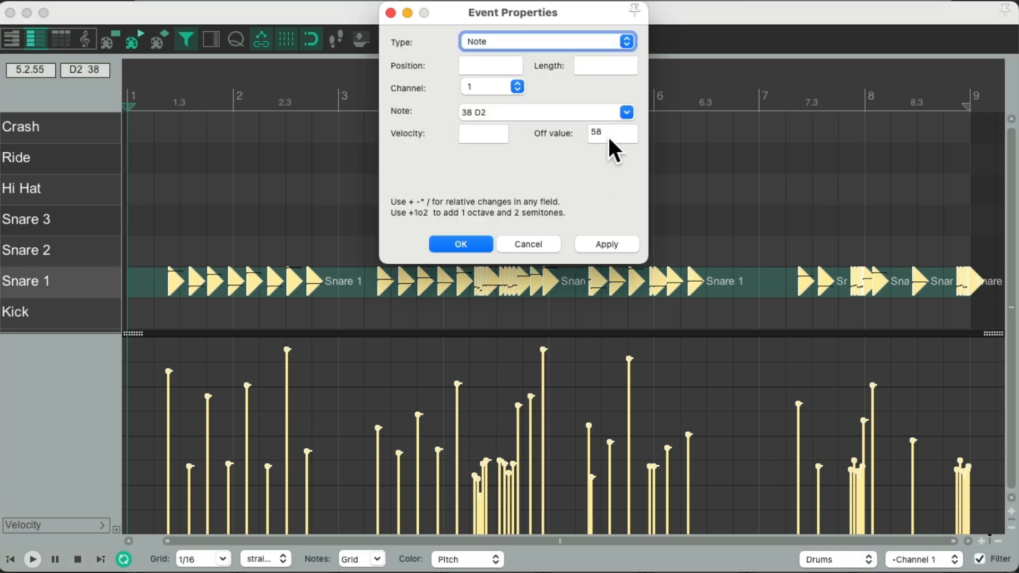
Apply -10 to the snare velocities, then enter /2 and a .8 multiplier.
{"action": "type", "text": "-10"}
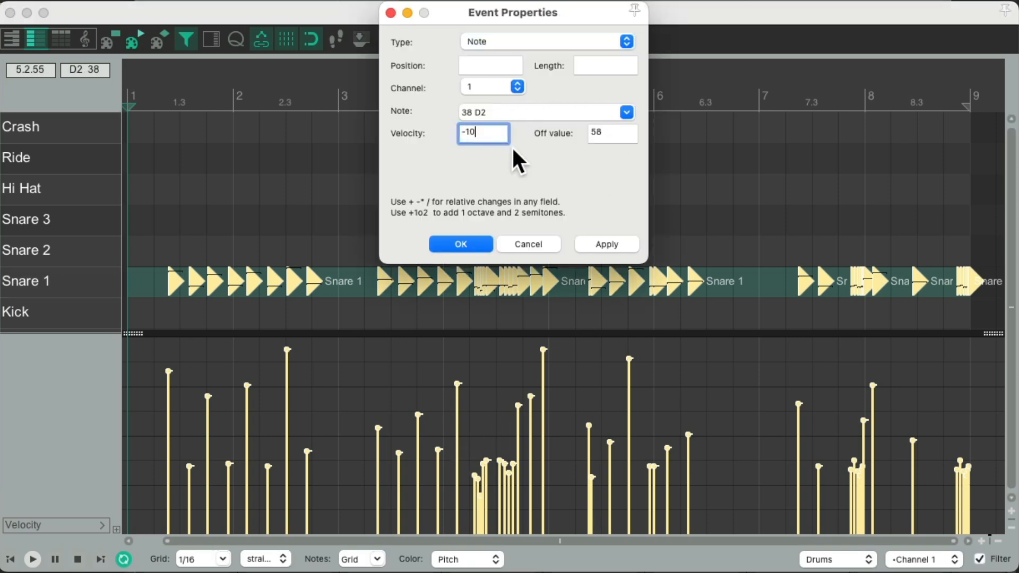
{"action": "left_click", "coordinate": [605, 243]}
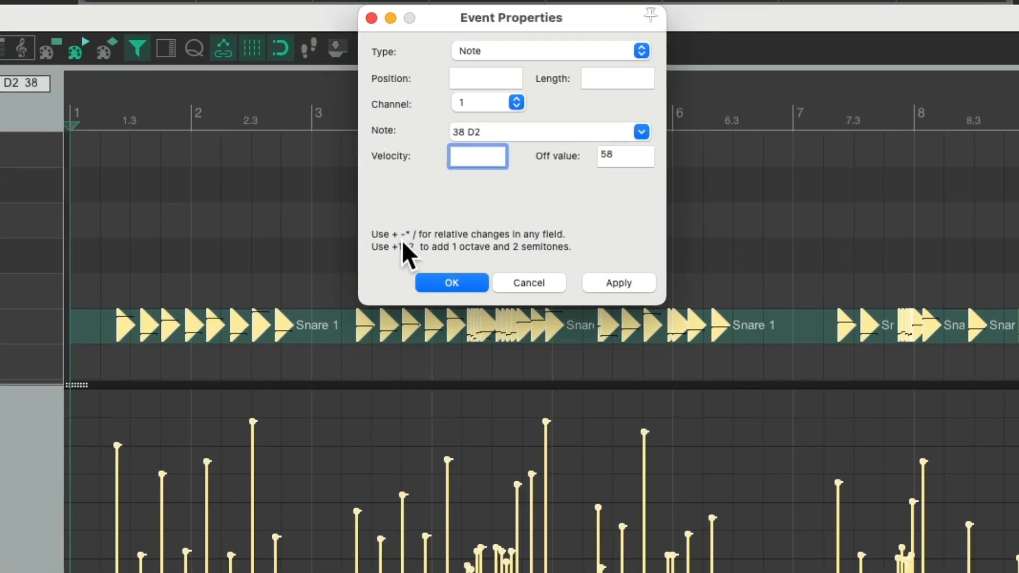
{"action": "mouse_move", "coordinate": [426, 253]}
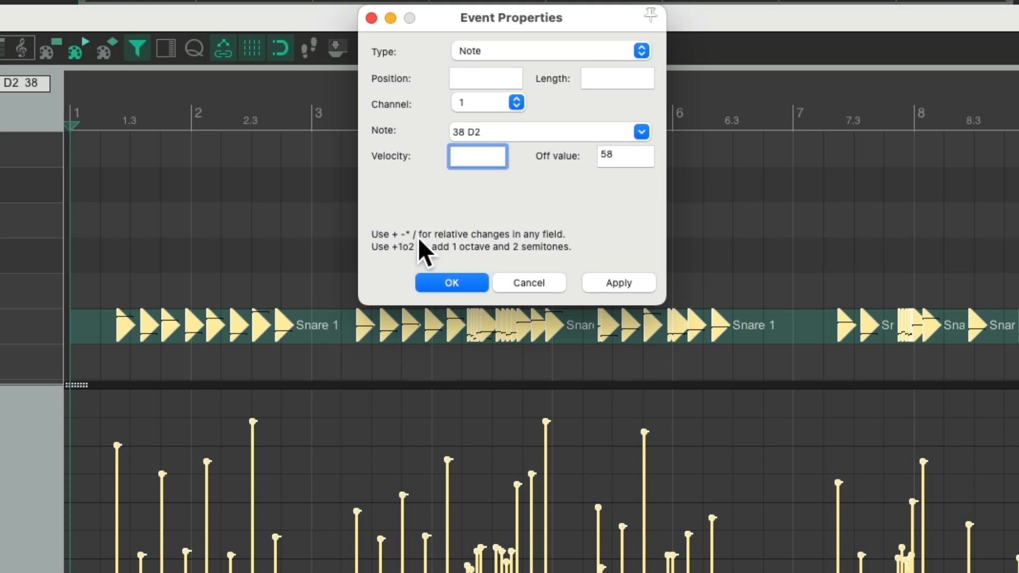
{"action": "mouse_move", "coordinate": [494, 169]}
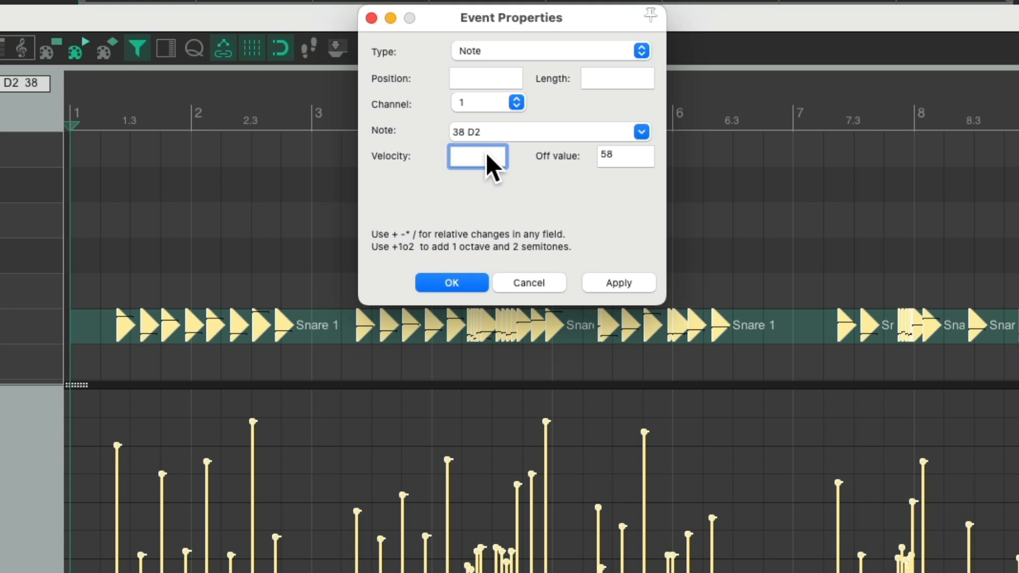
{"action": "type", "text": "/2"}
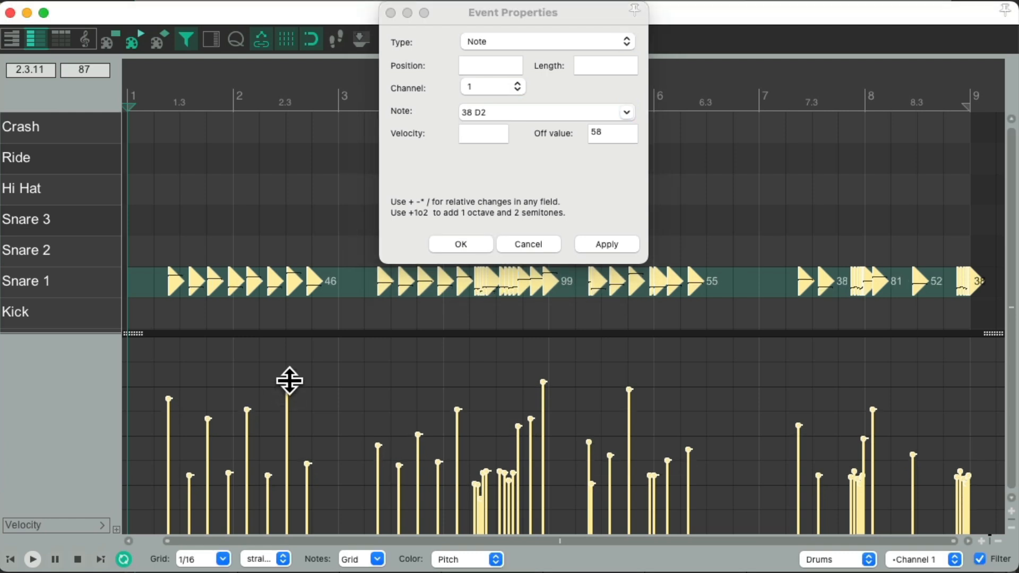
{"action": "left_click", "coordinate": [33, 559]}
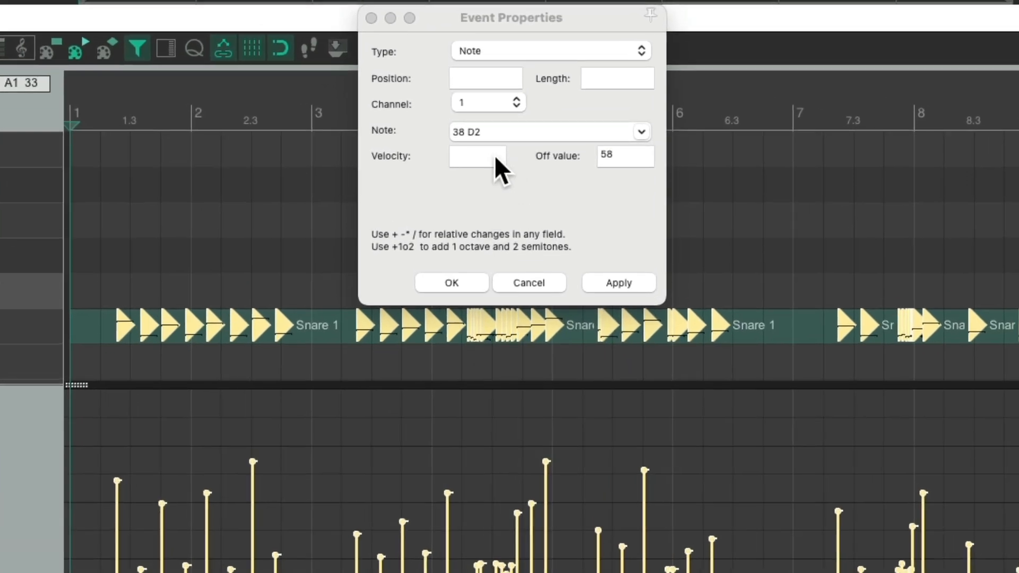
{"action": "type", "text": ".8"}
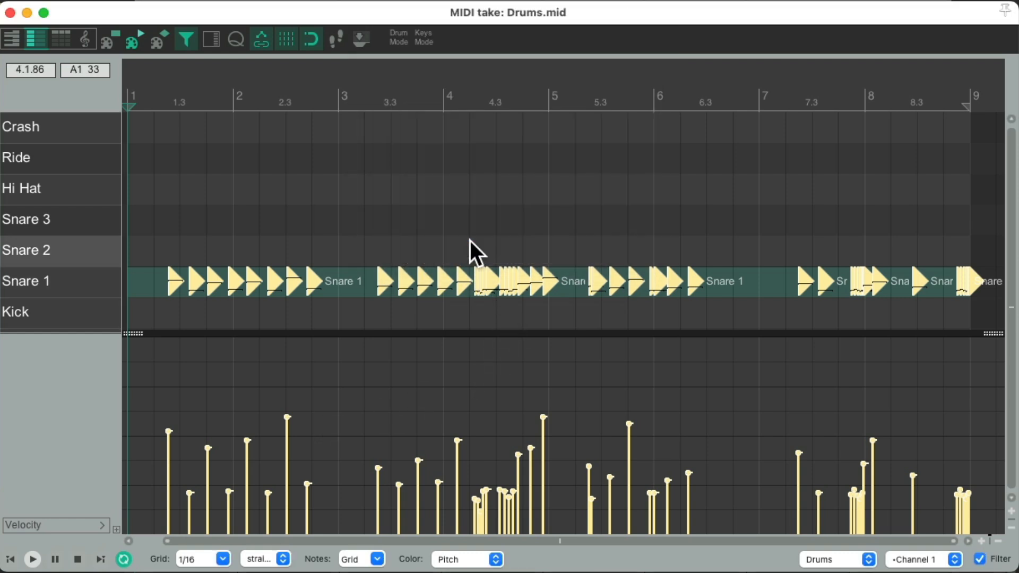
{"action": "mouse_move", "coordinate": [434, 241]}
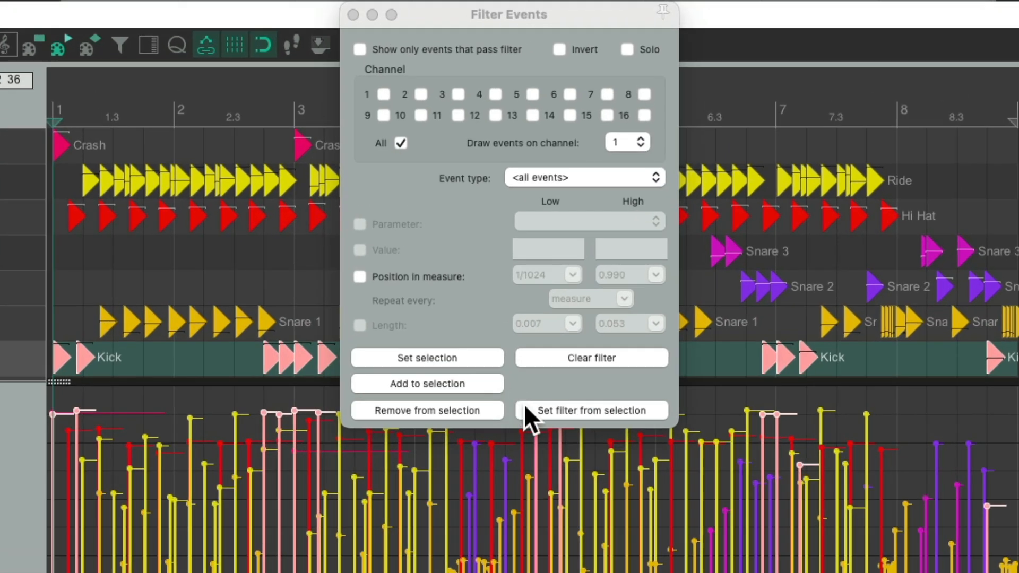
Set the event filter to Kick, show only passing events, and select all Kick notes.
{"action": "left_click", "coordinate": [591, 411]}
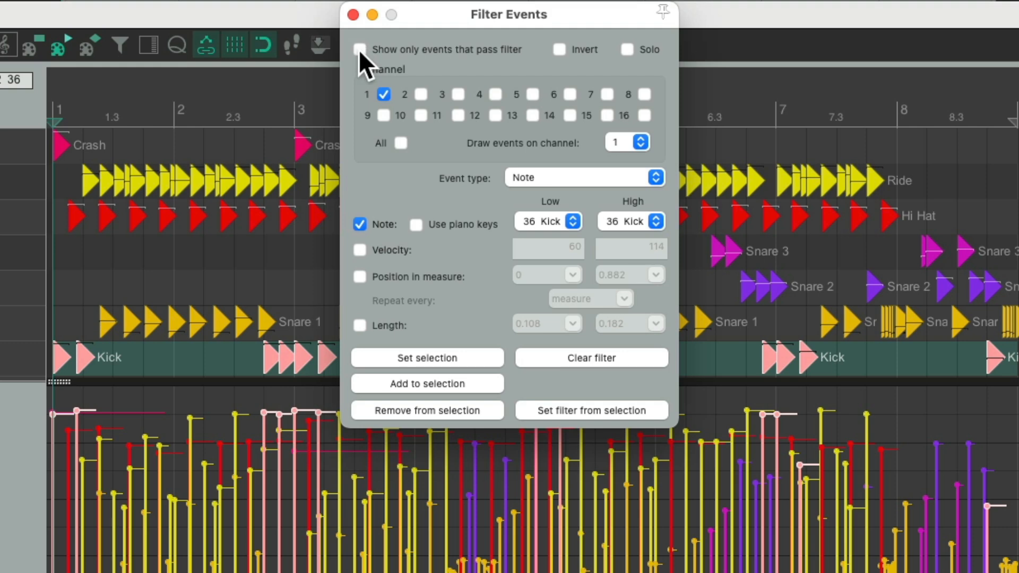
{"action": "left_click", "coordinate": [360, 49]}
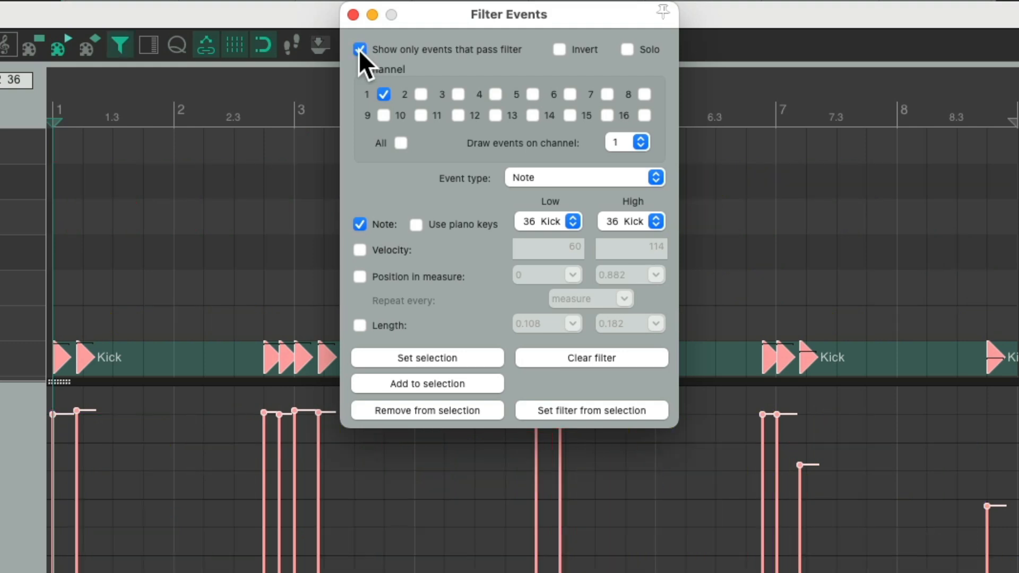
{"action": "mouse_move", "coordinate": [451, 68]}
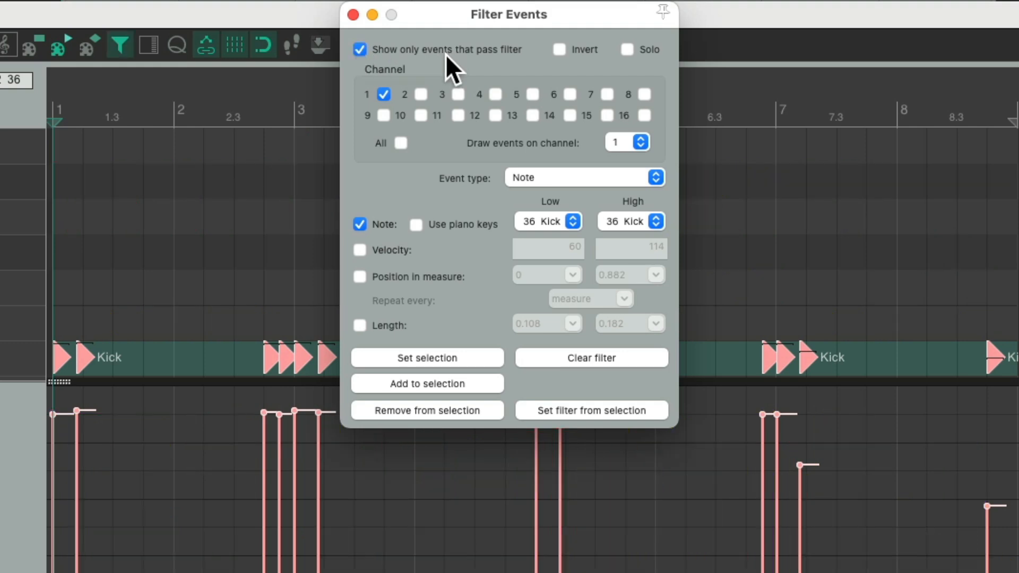
{"action": "left_click", "coordinate": [353, 15]}
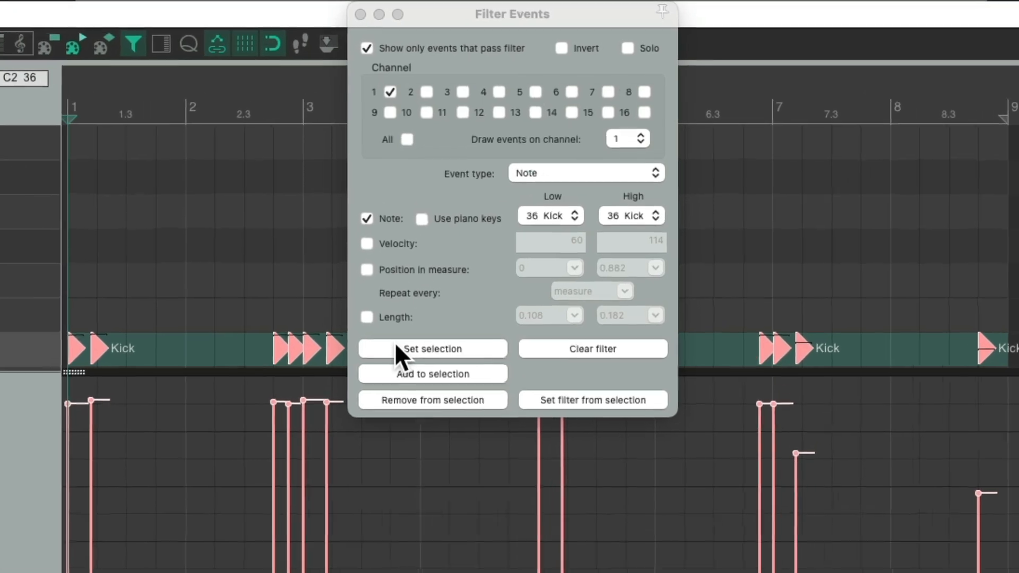
{"action": "left_click", "coordinate": [627, 49]}
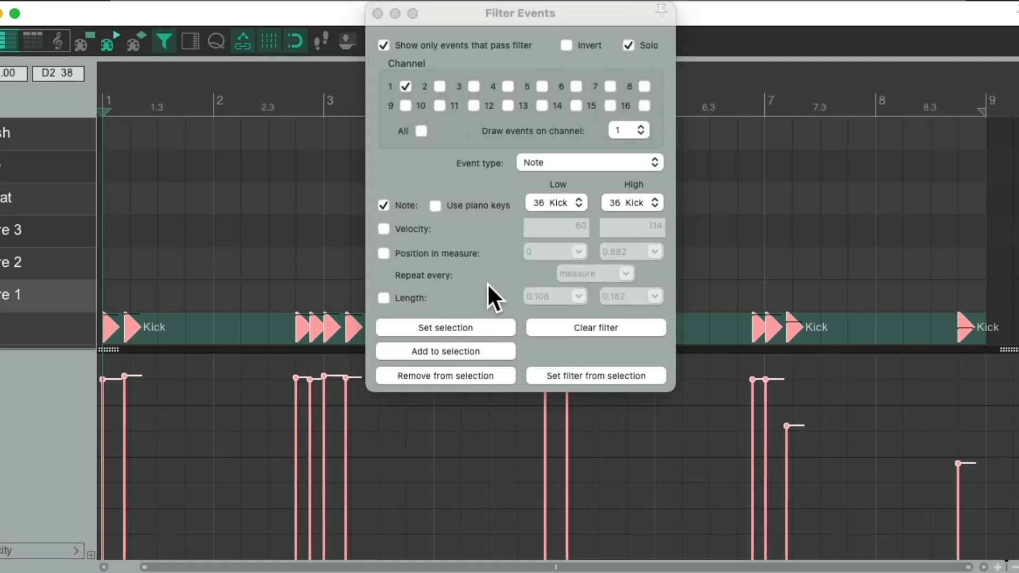
{"action": "left_click", "coordinate": [628, 45]}
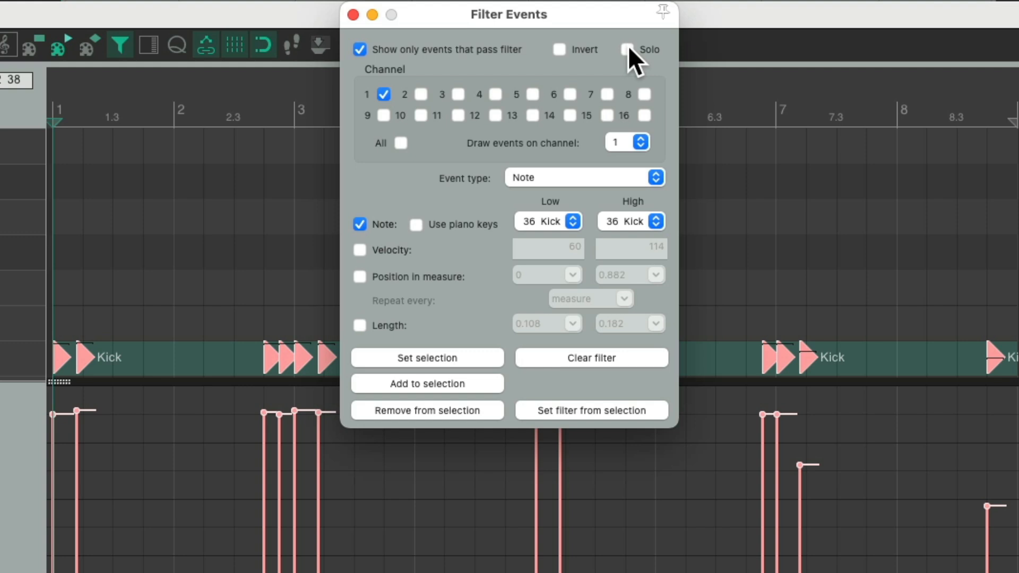
{"action": "left_click", "coordinate": [353, 14]}
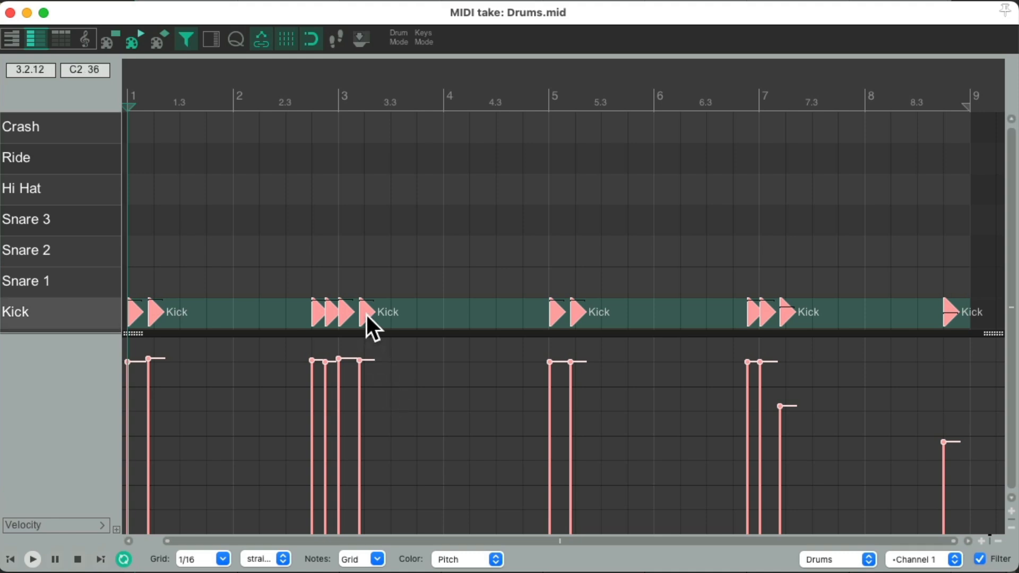
Enter /2 in the Kick notes' Event Properties velocity field and apply it.
{"action": "right_click", "coordinate": [370, 318]}
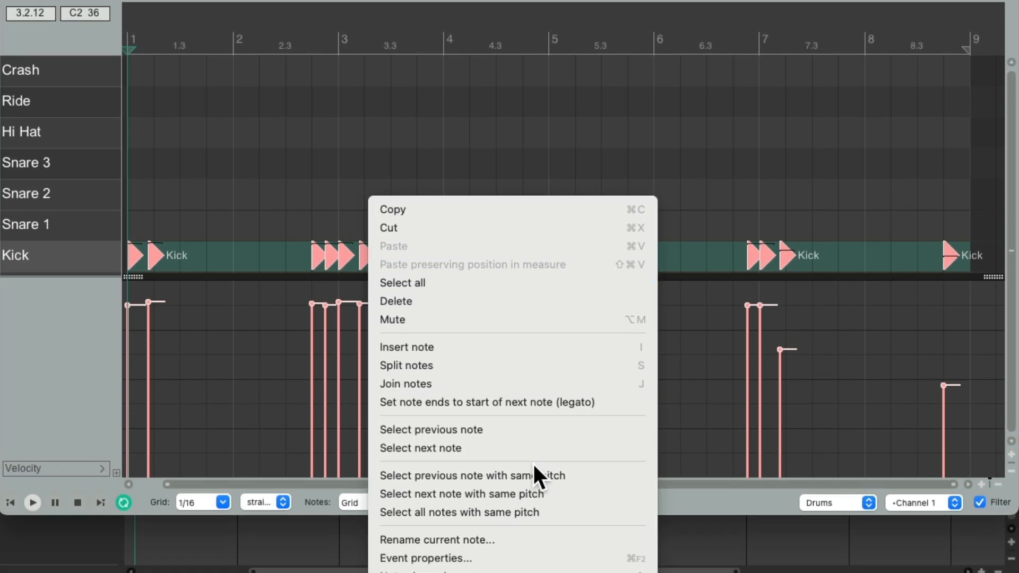
{"action": "left_click", "coordinate": [425, 559]}
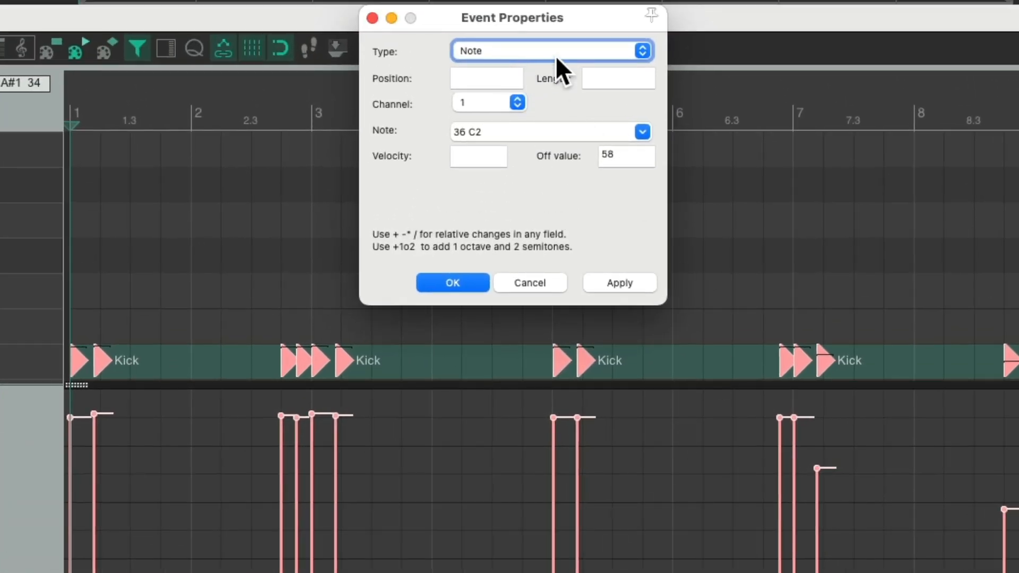
{"action": "mouse_move", "coordinate": [503, 169]}
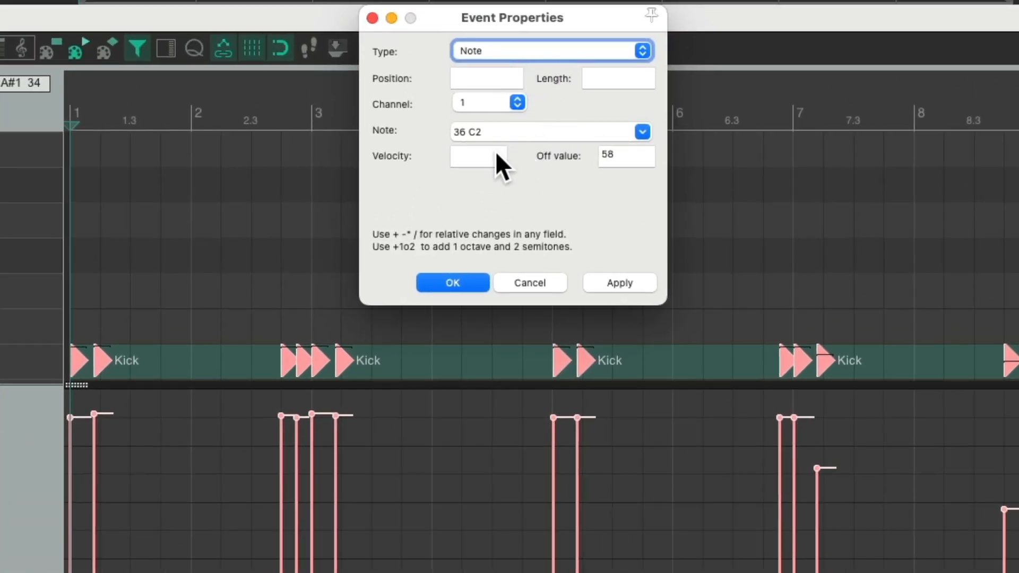
{"action": "left_click", "coordinate": [478, 157]}
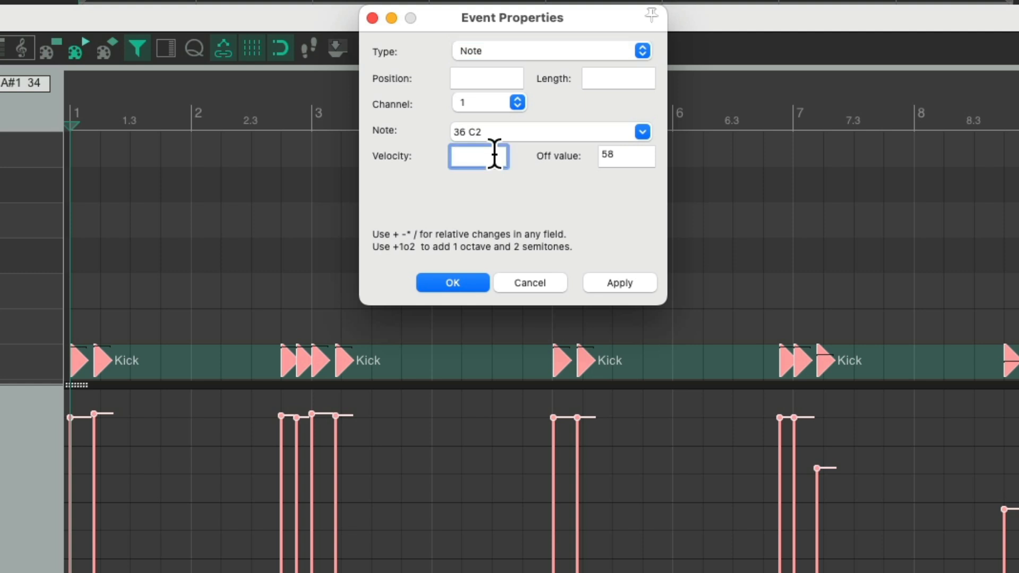
{"action": "type", "text": "/2"}
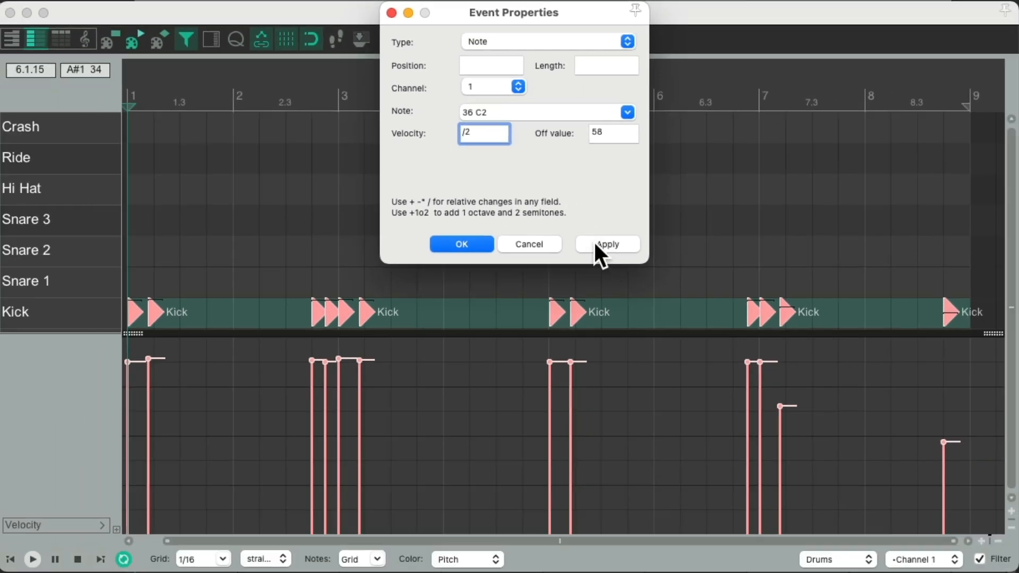
{"action": "left_click", "coordinate": [461, 243]}
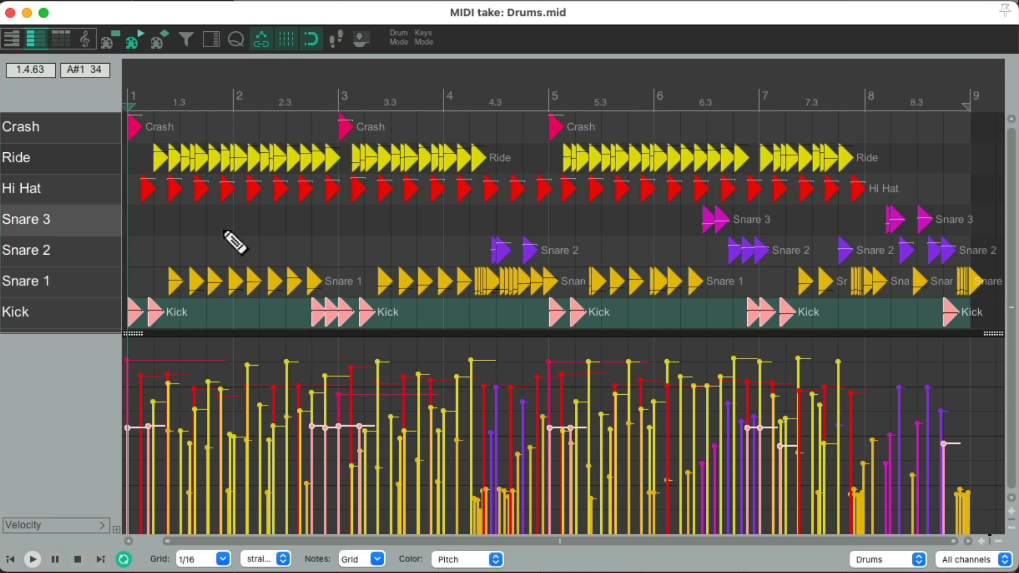
{"action": "mouse_move", "coordinate": [90, 176]}
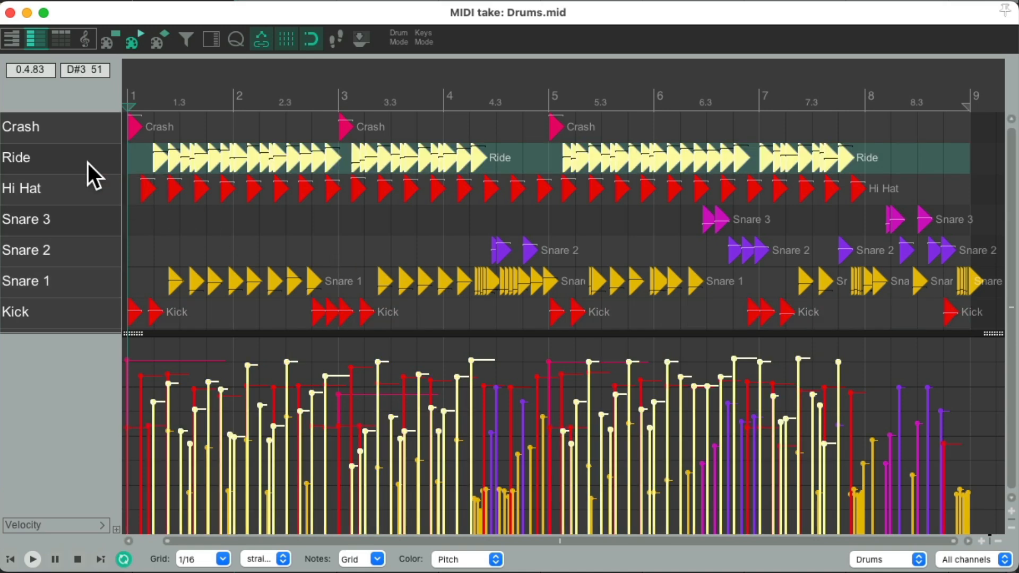
Select all Ride notes and set the event filter to show only Ride events.
{"action": "left_click", "coordinate": [185, 39]}
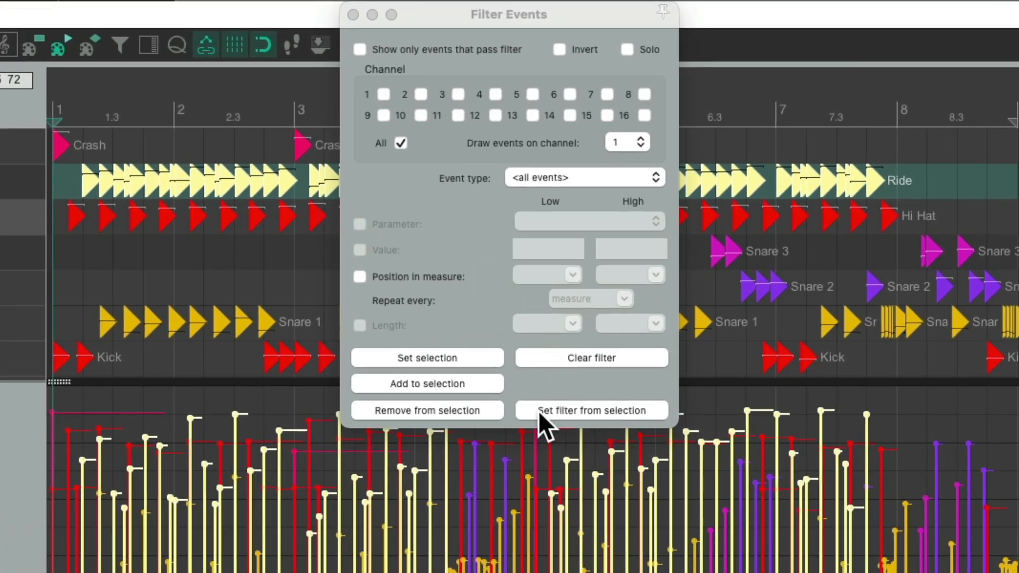
{"action": "left_click", "coordinate": [590, 411]}
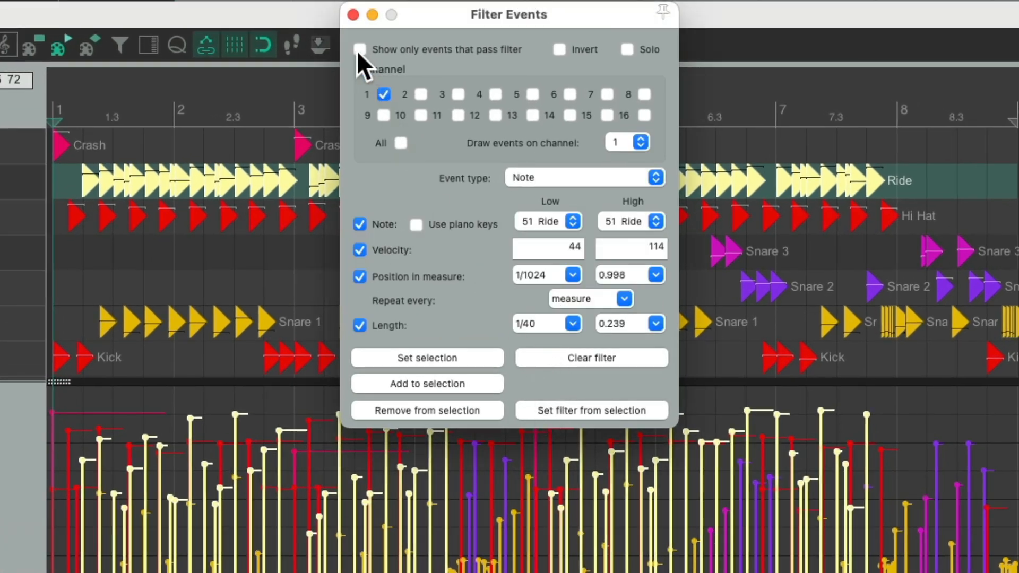
{"action": "left_click", "coordinate": [360, 49]}
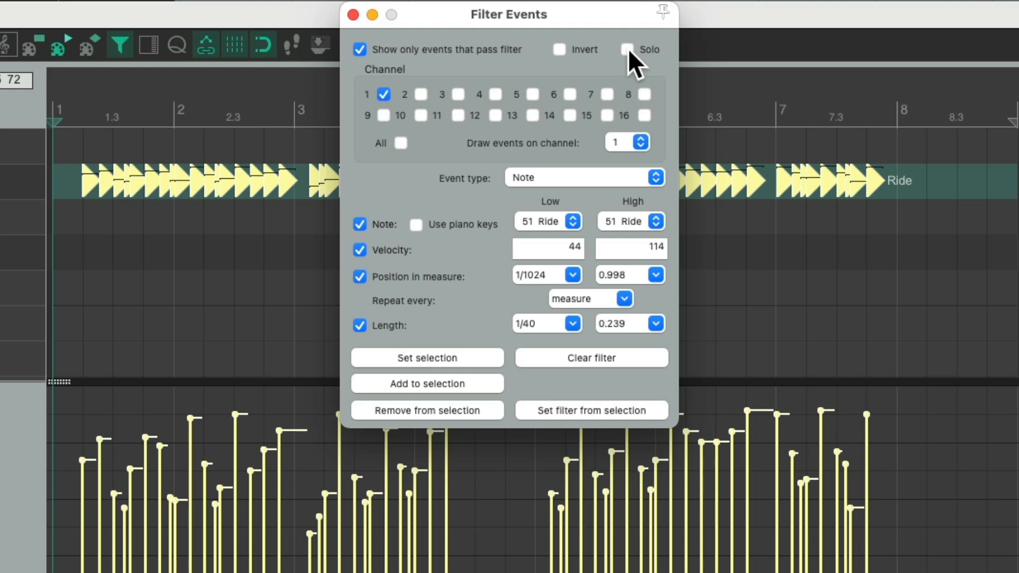
{"action": "left_click", "coordinate": [353, 15]}
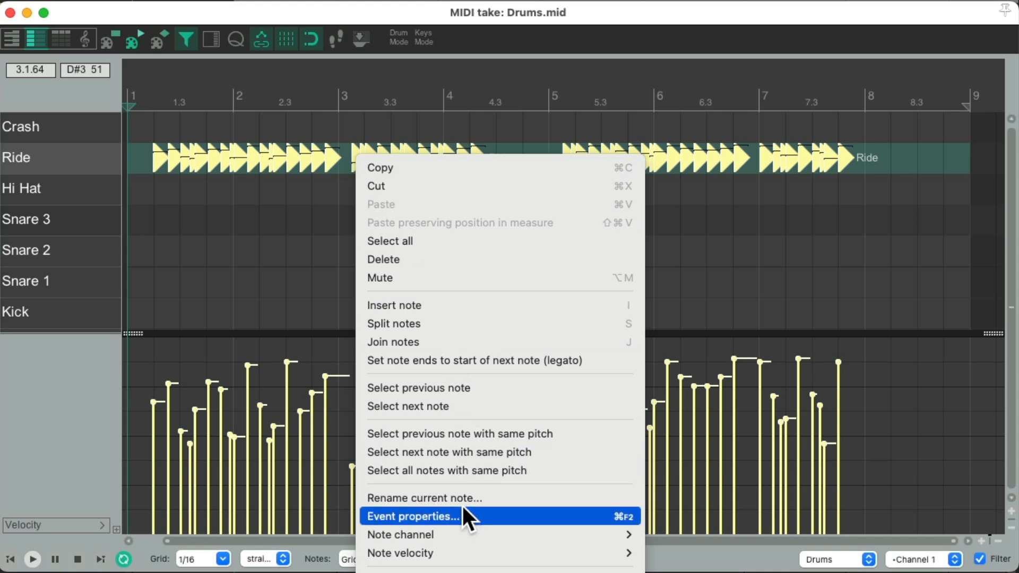
Multiply the Ride notes' velocities by .7 in Event Properties and confirm.
{"action": "left_click", "coordinate": [412, 516]}
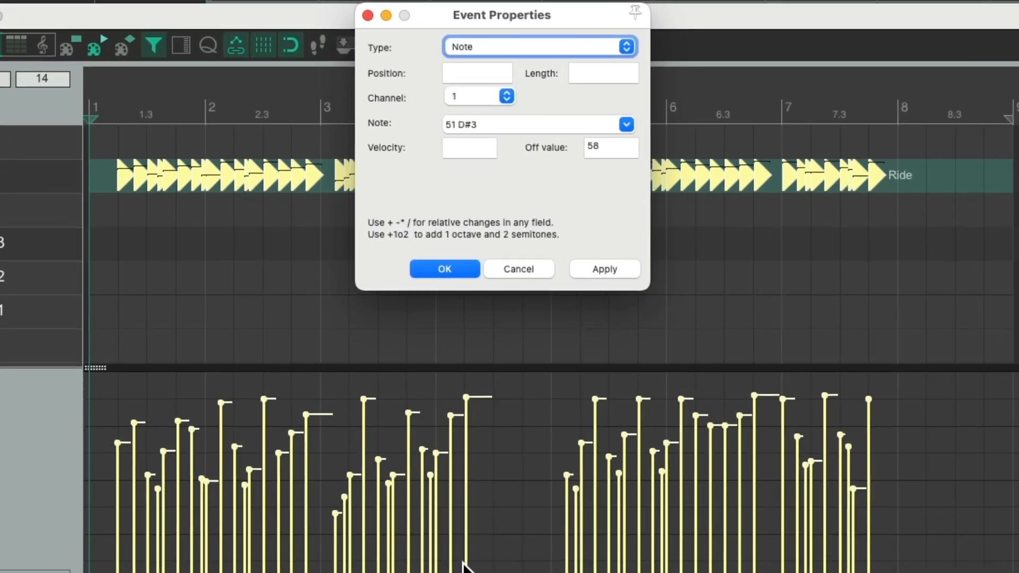
{"action": "left_click", "coordinate": [469, 148]}
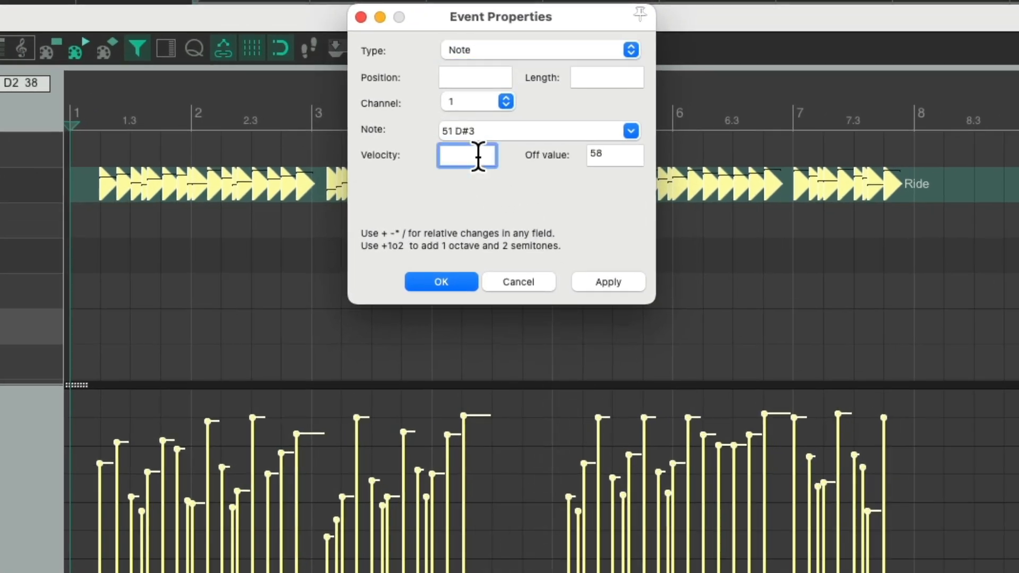
{"action": "type", "text": ".7"}
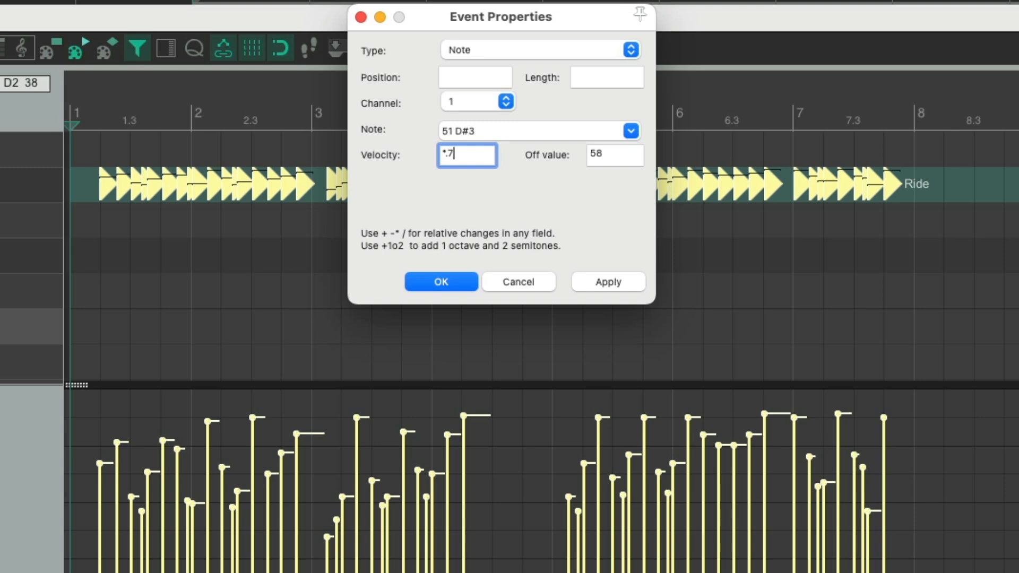
{"action": "left_click", "coordinate": [440, 281]}
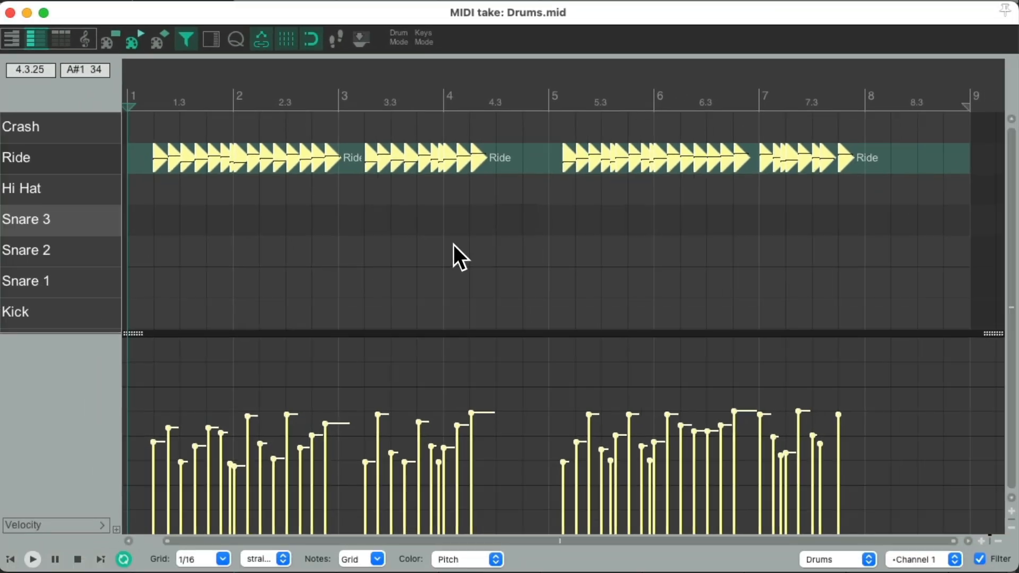
{"action": "mouse_move", "coordinate": [293, 416]}
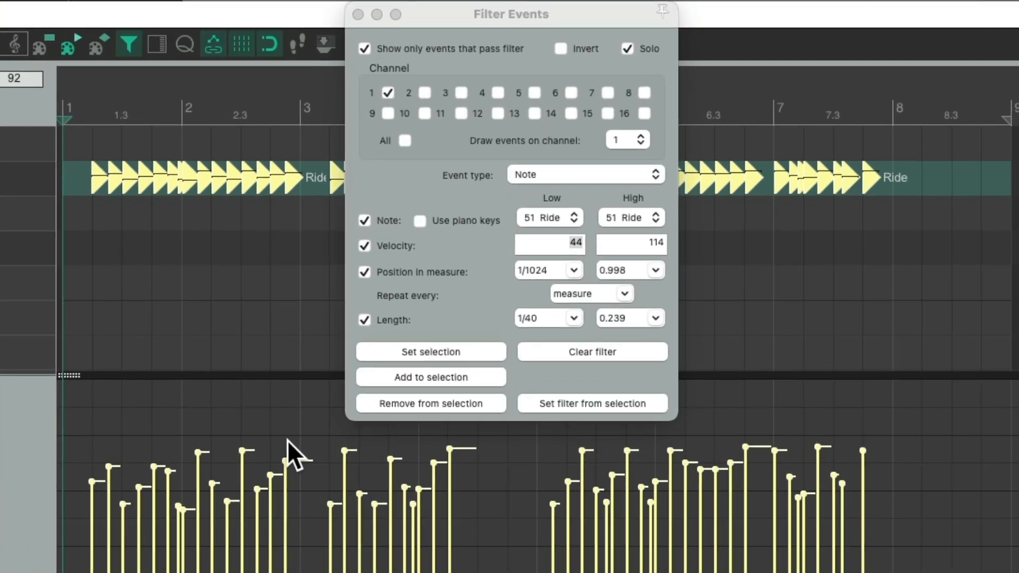
Clear the Ride event filter so all drum lanes and velocities show again.
{"action": "left_click", "coordinate": [592, 357]}
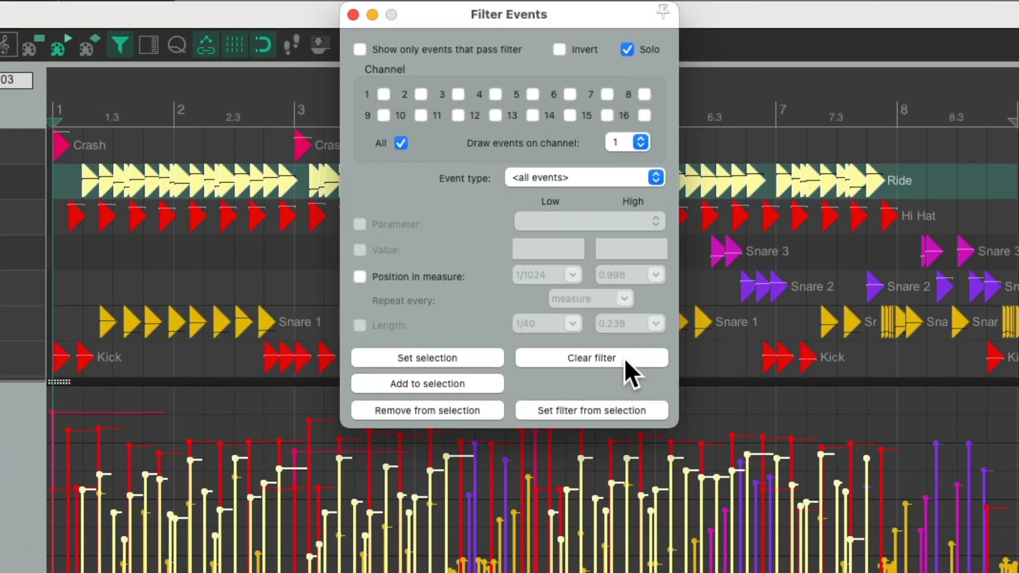